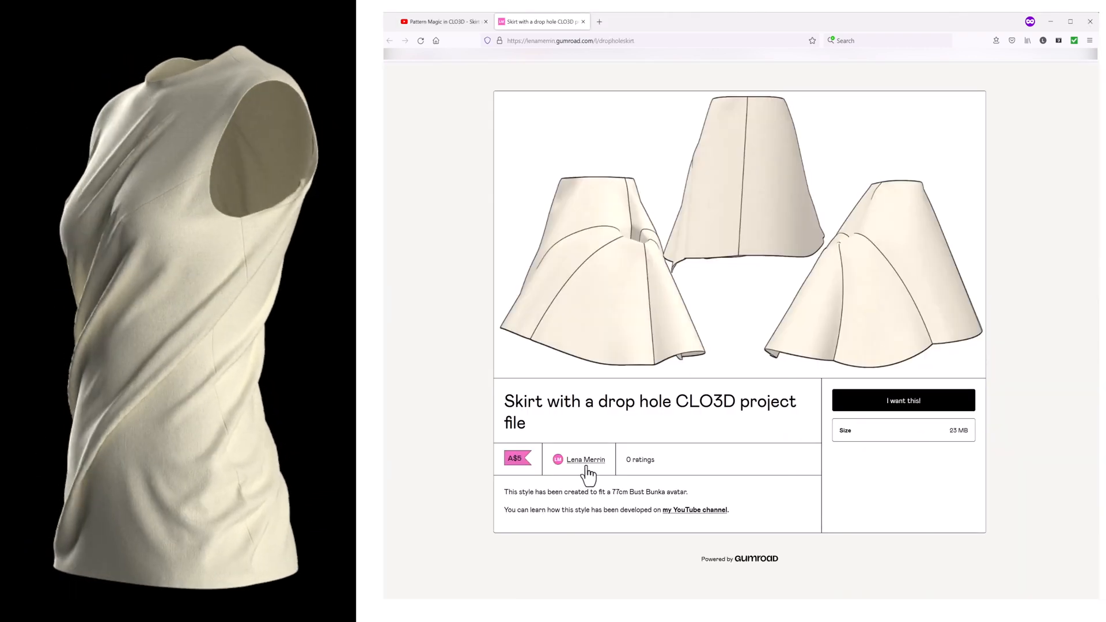
# - Browse the pattern designer's Gumroad store, then switch to the Udemy Clo3D for beginners tab
pyautogui.click(585, 460)
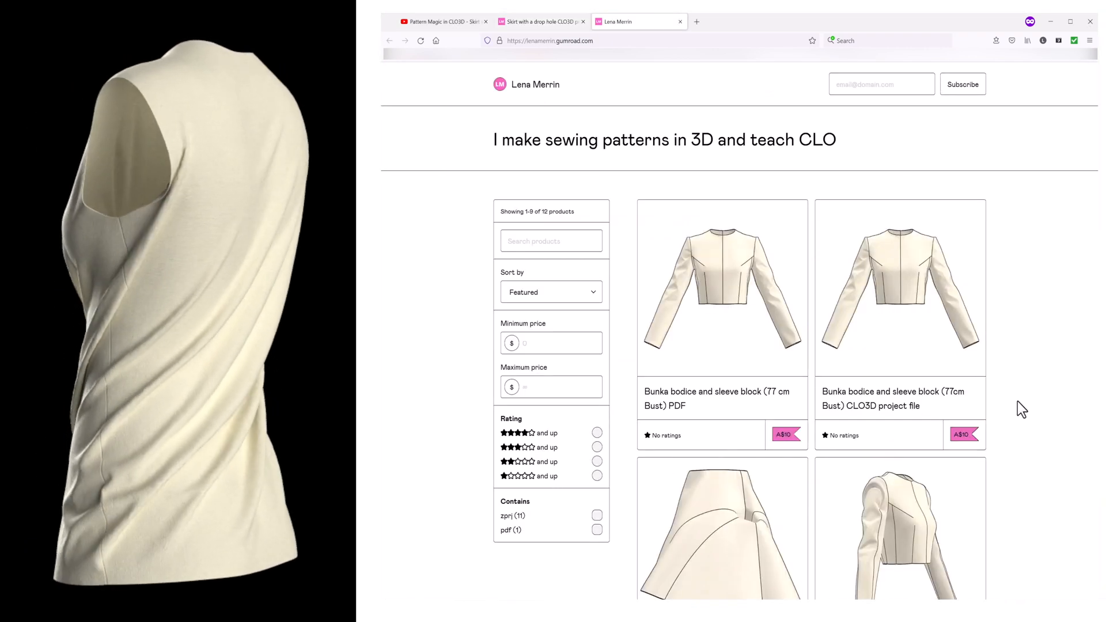
pyautogui.scroll(-3)
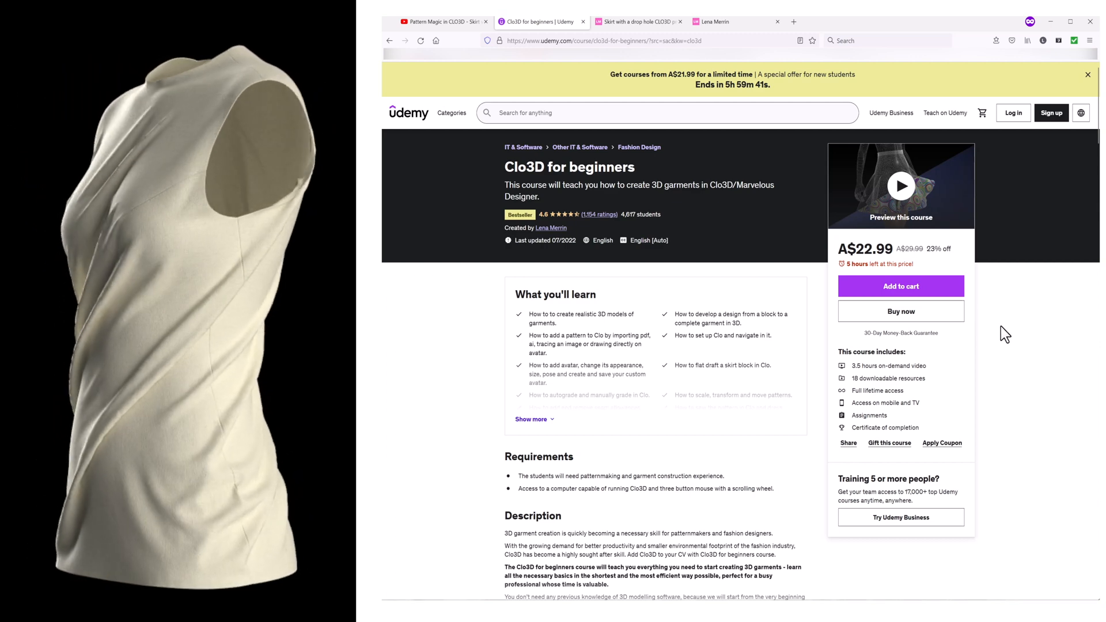
pyautogui.click(440, 21)
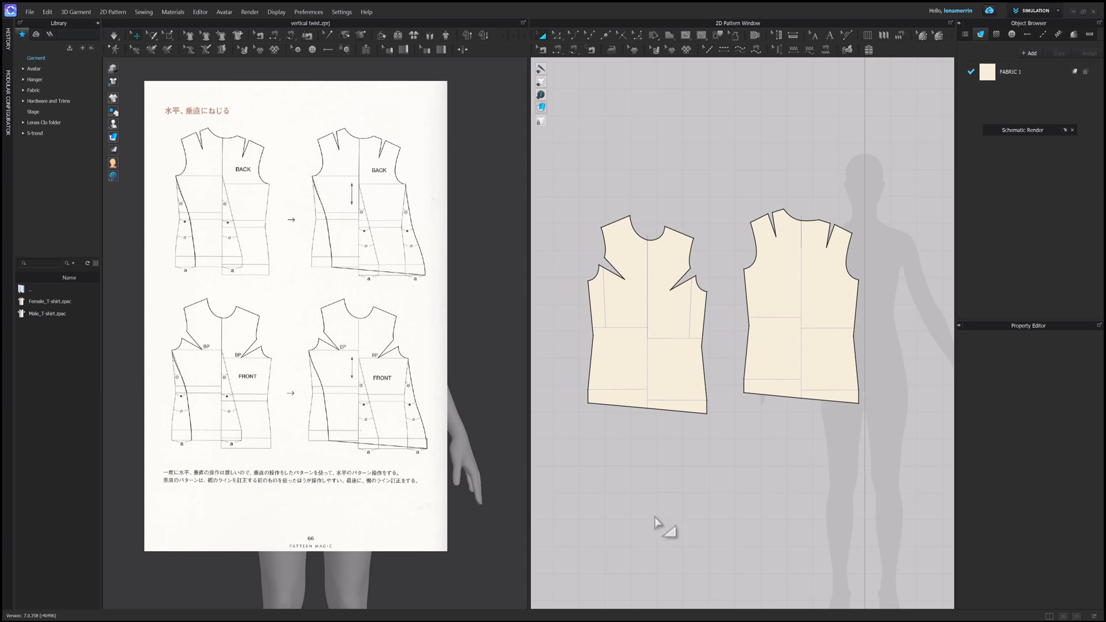
pyautogui.moveTo(412, 318)
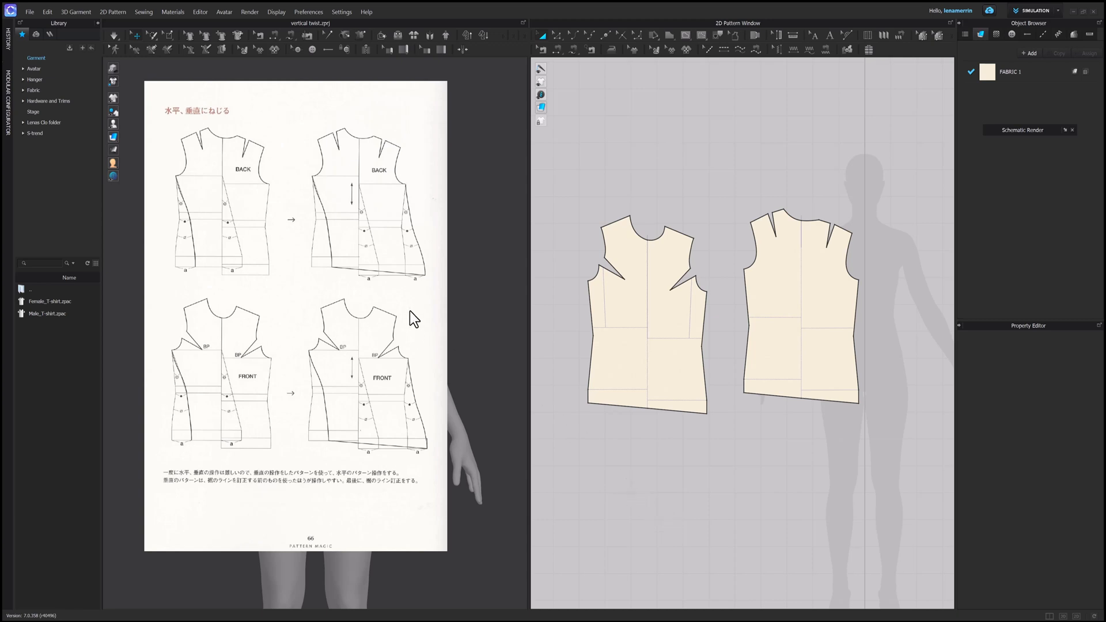
pyautogui.moveTo(267, 302)
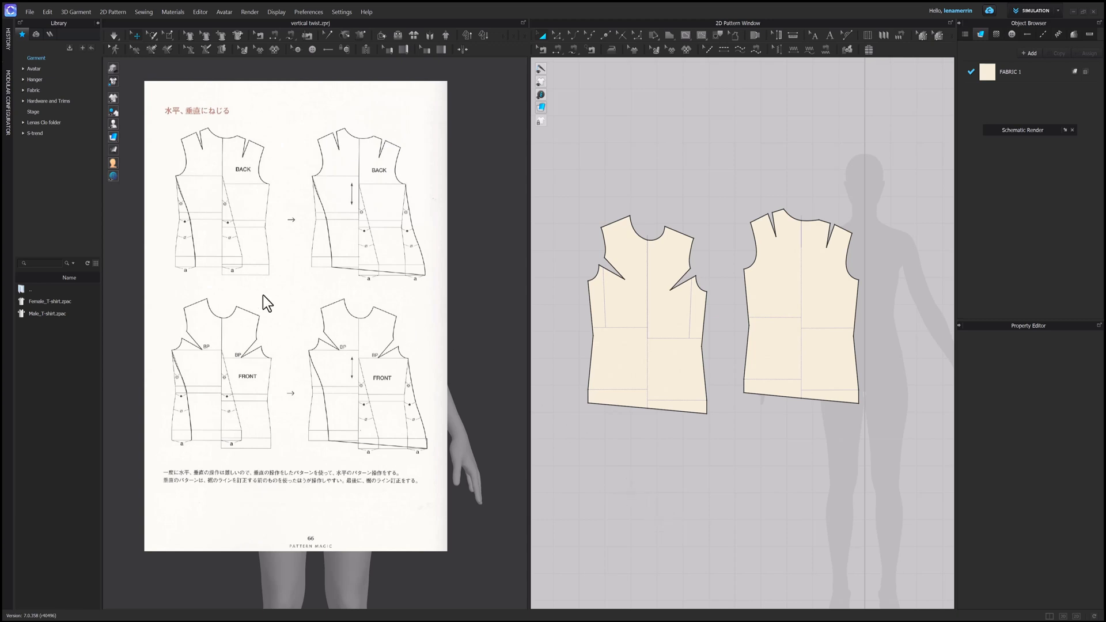
pyautogui.moveTo(304, 309)
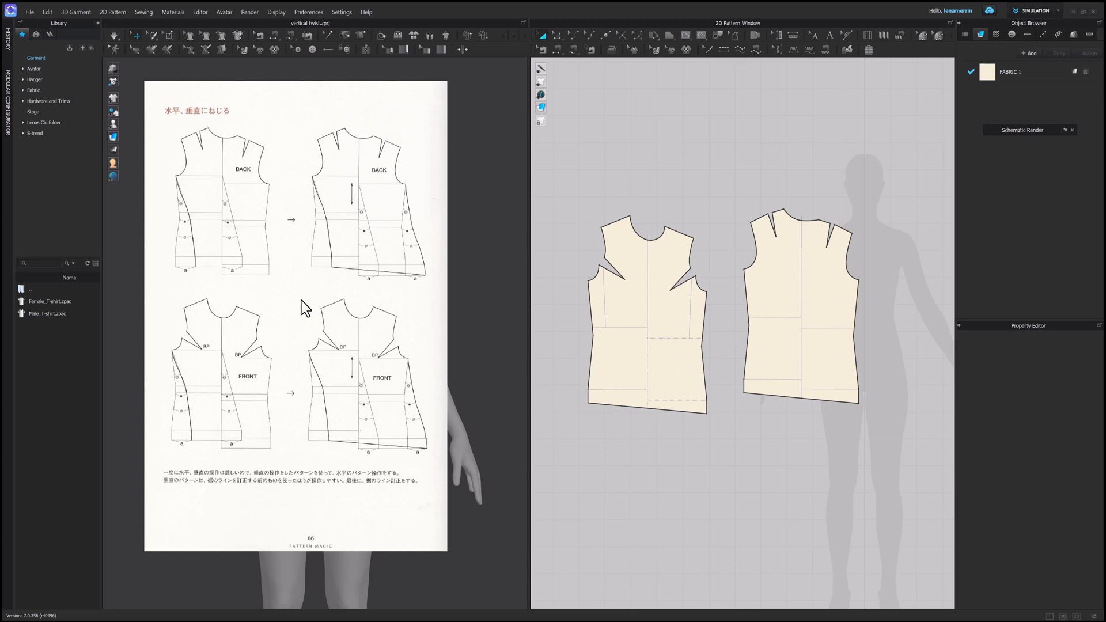
pyautogui.moveTo(298, 299)
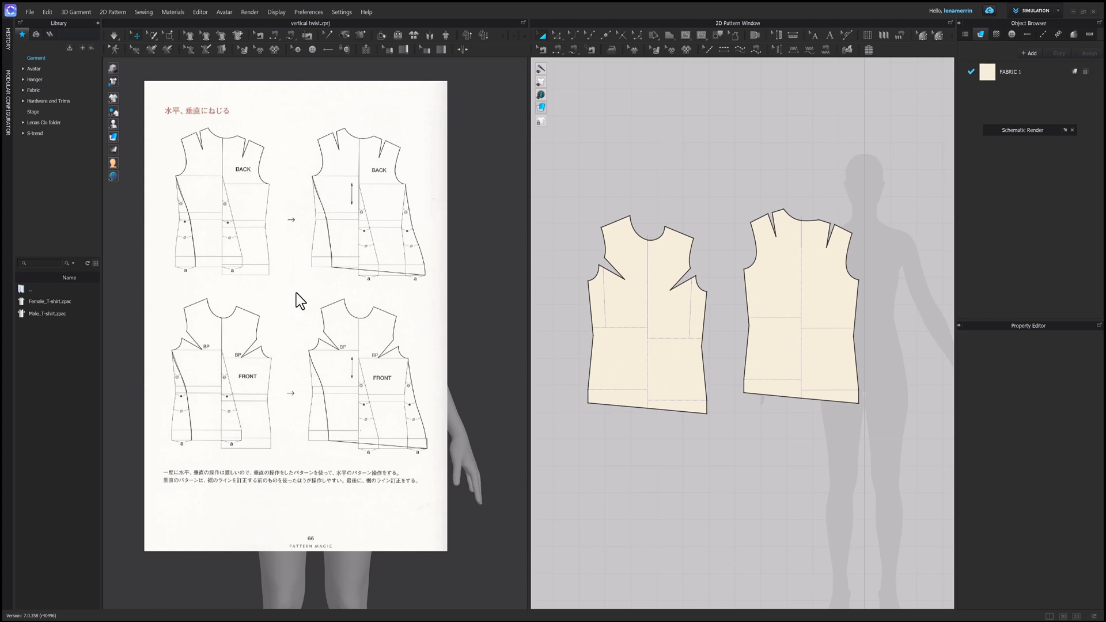
pyautogui.click(644, 319)
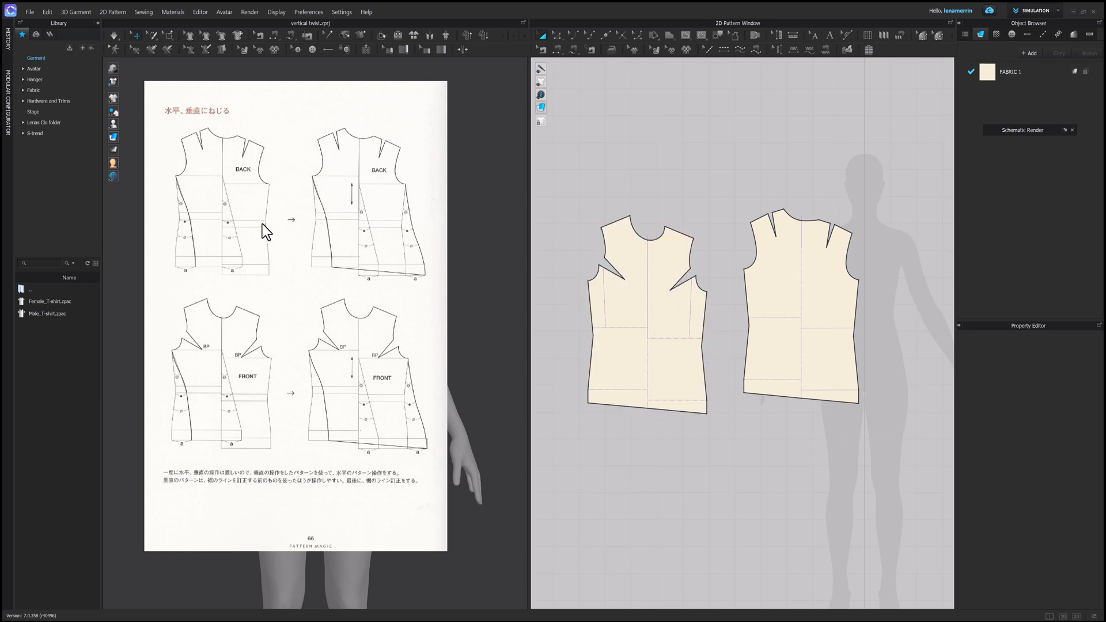
pyautogui.moveTo(358, 236)
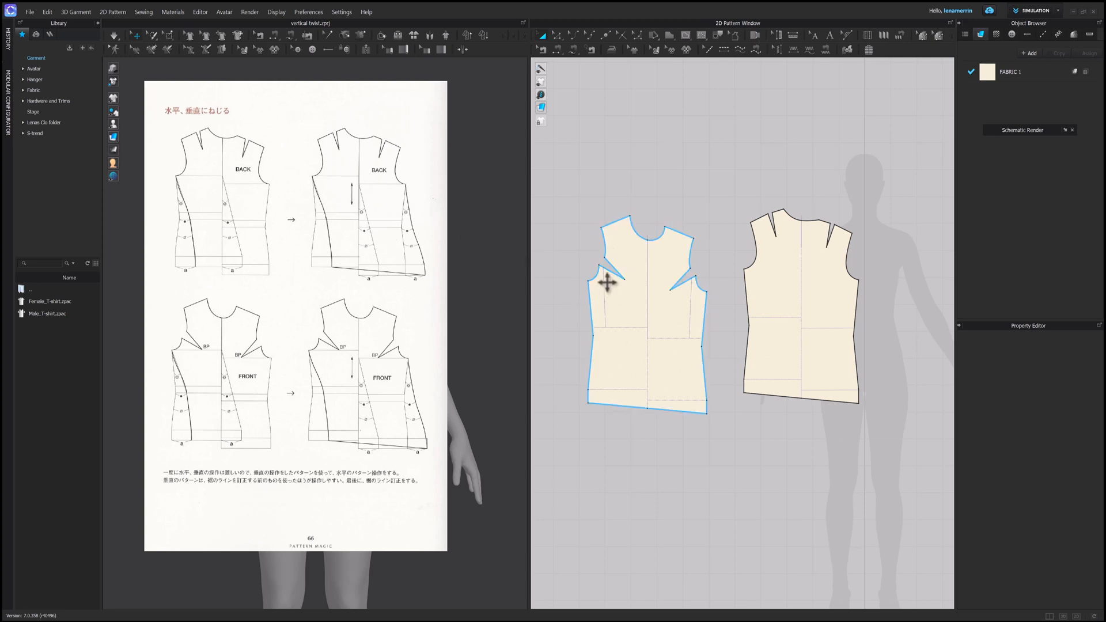
pyautogui.moveTo(658, 324)
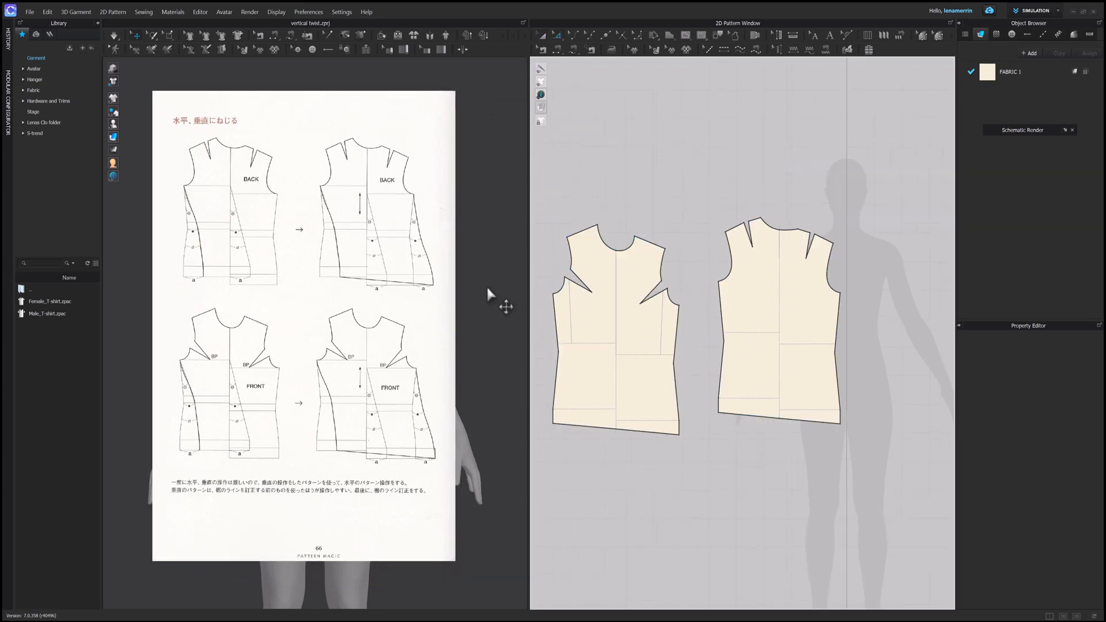
pyautogui.click(617, 339)
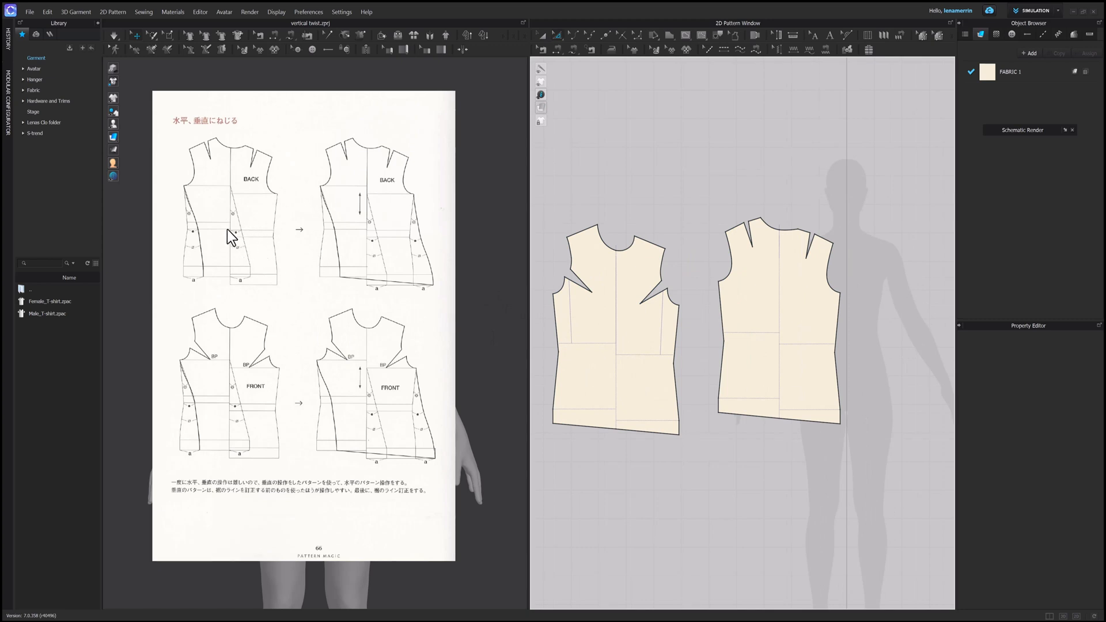
pyautogui.moveTo(222, 224)
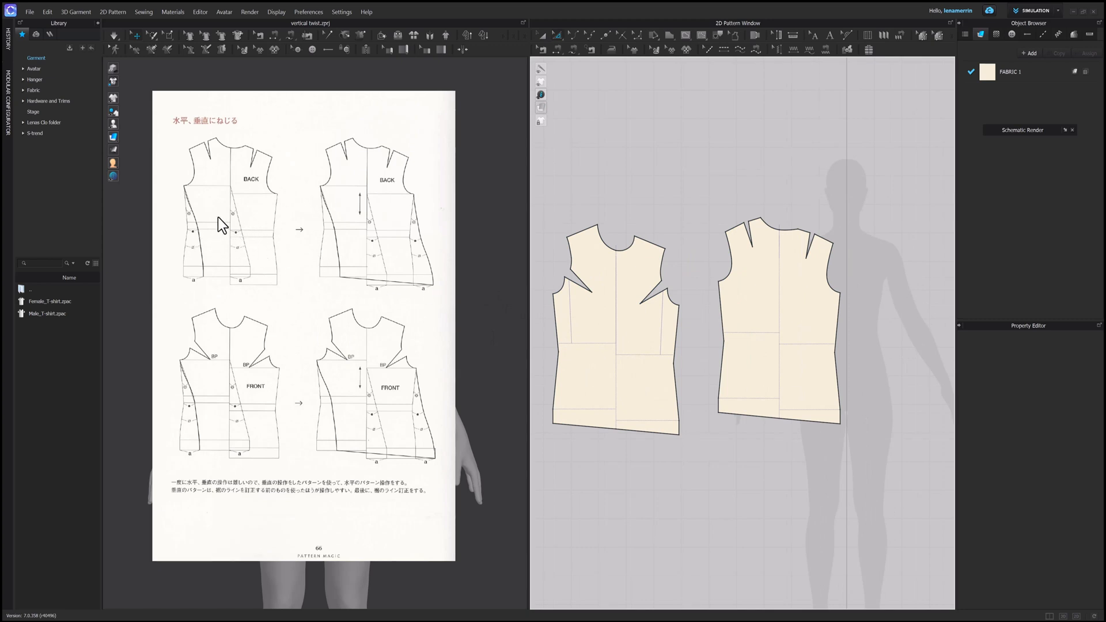
pyautogui.click(776, 324)
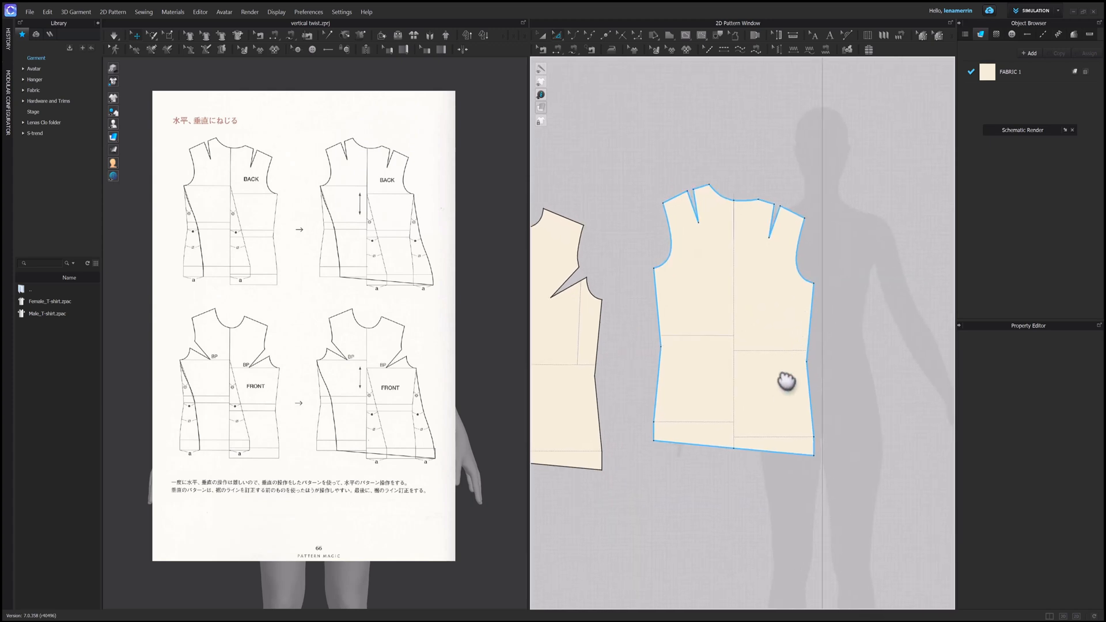
pyautogui.moveTo(756, 365)
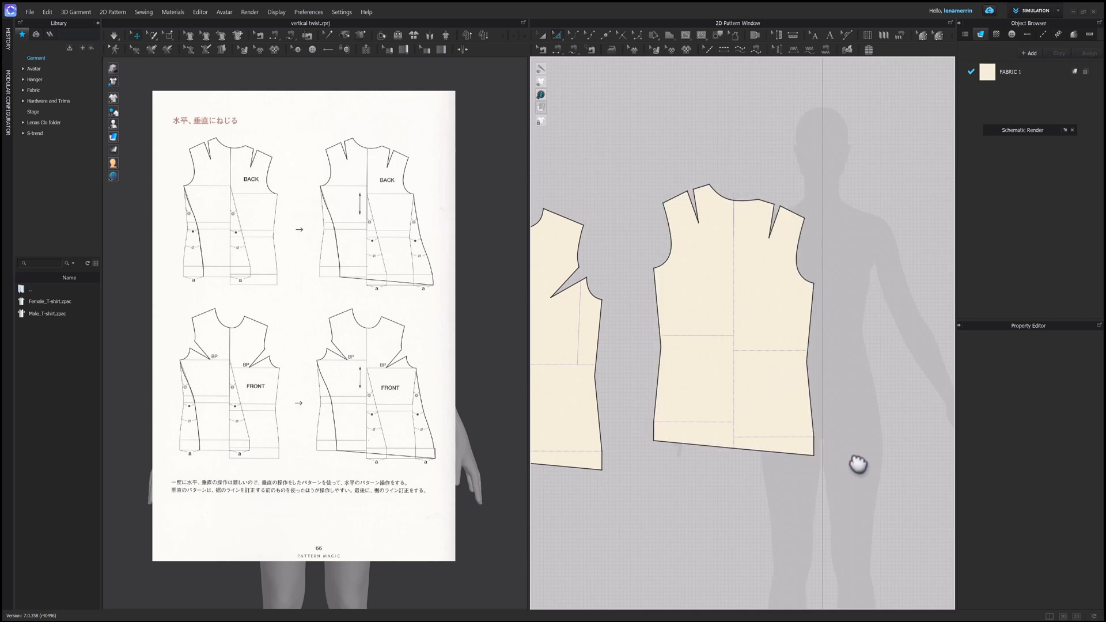
pyautogui.moveTo(628, 431)
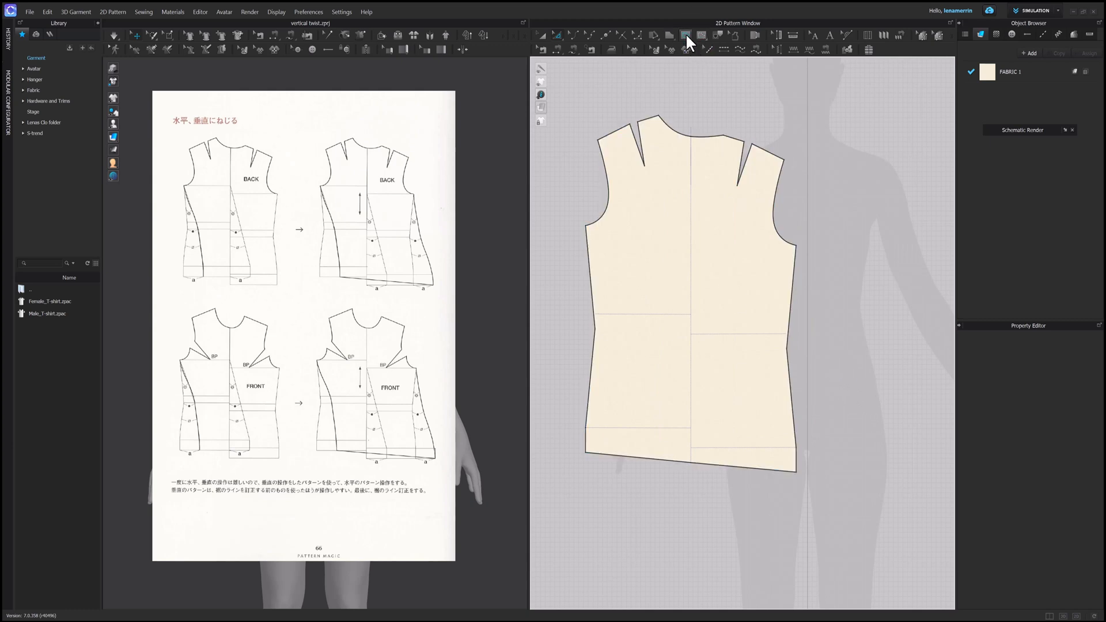
# - Draw an internal ellipse with 10 cm radius at the back piece's hem corner, then select the piece
pyautogui.click(684, 35)
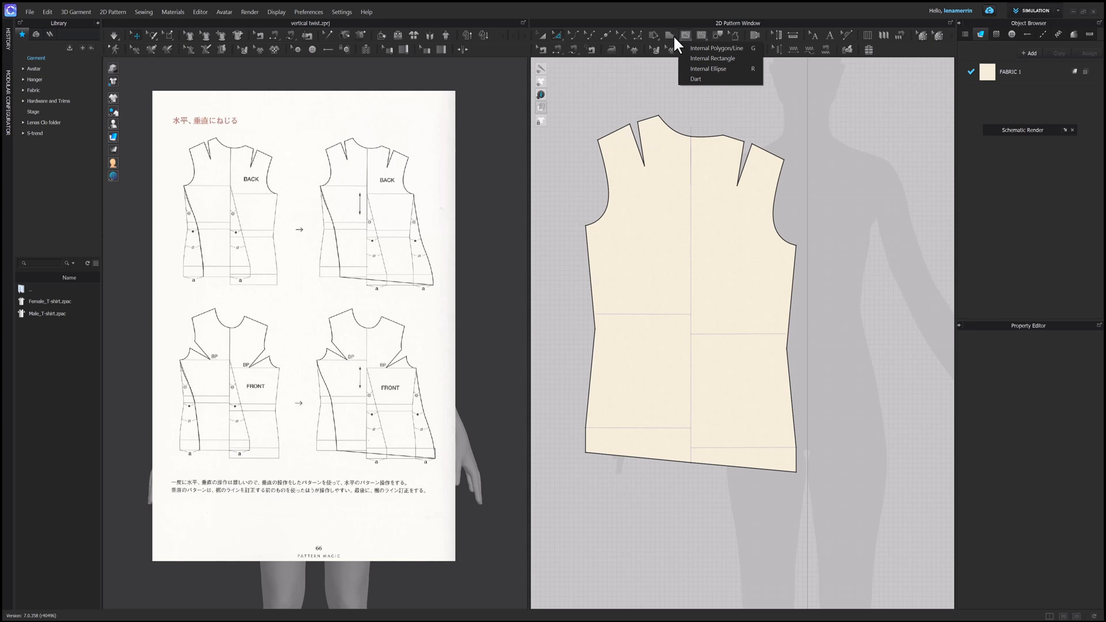
pyautogui.moveTo(708, 69)
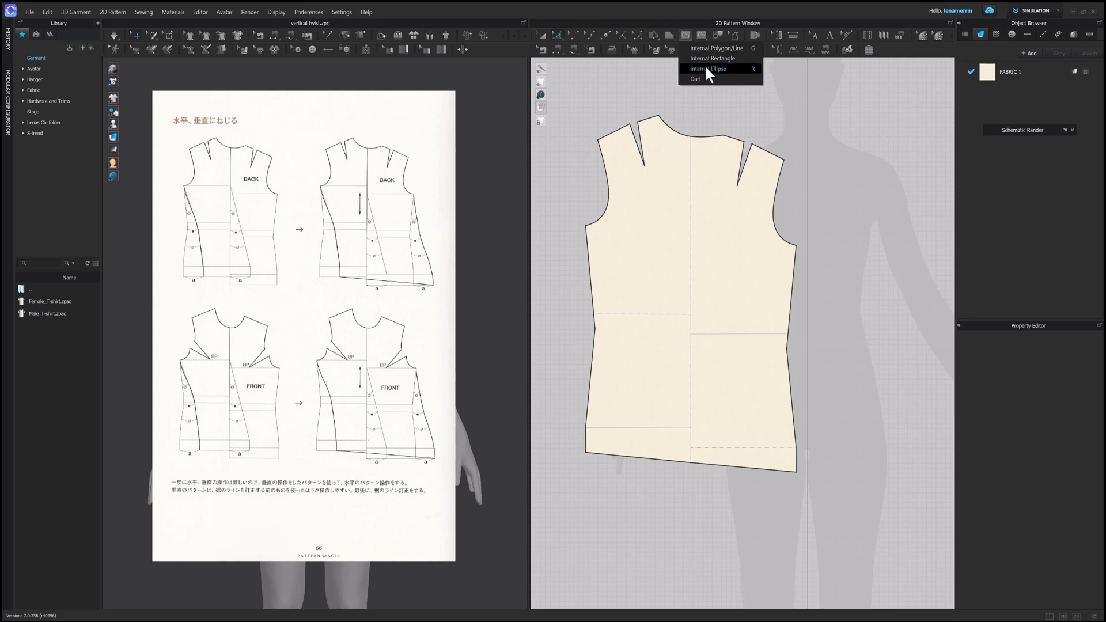
pyautogui.click(708, 68)
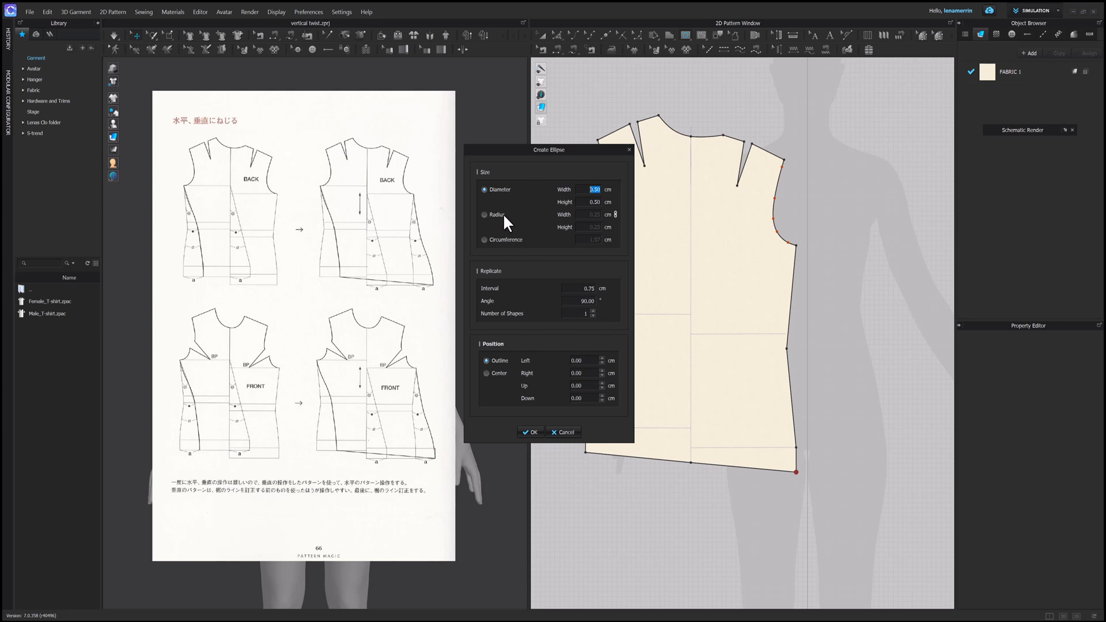
pyautogui.click(484, 214)
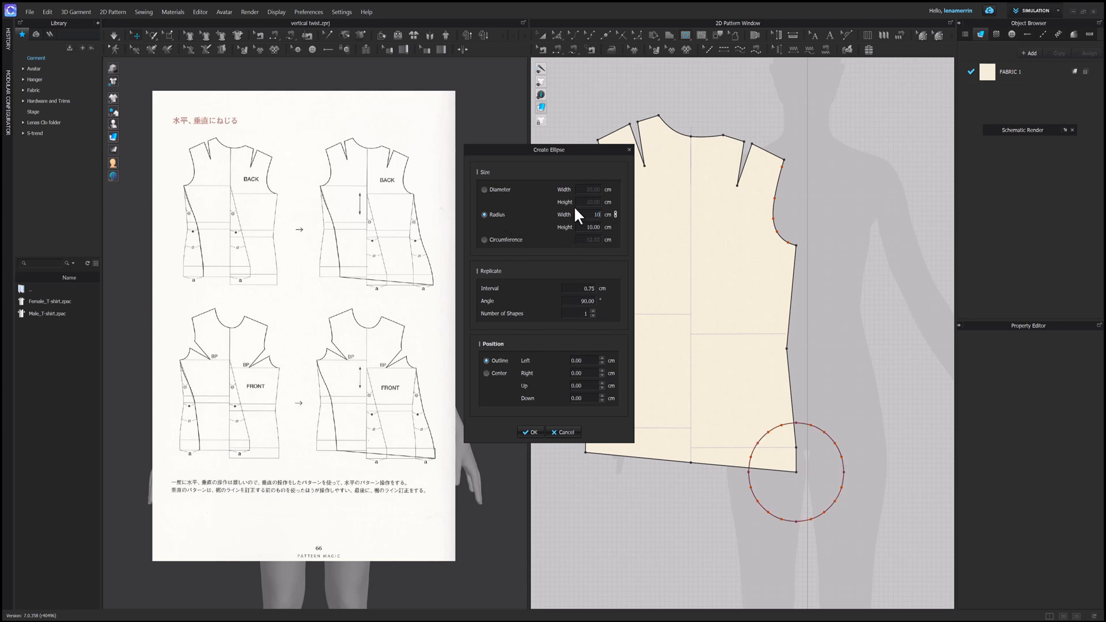
pyautogui.click(530, 433)
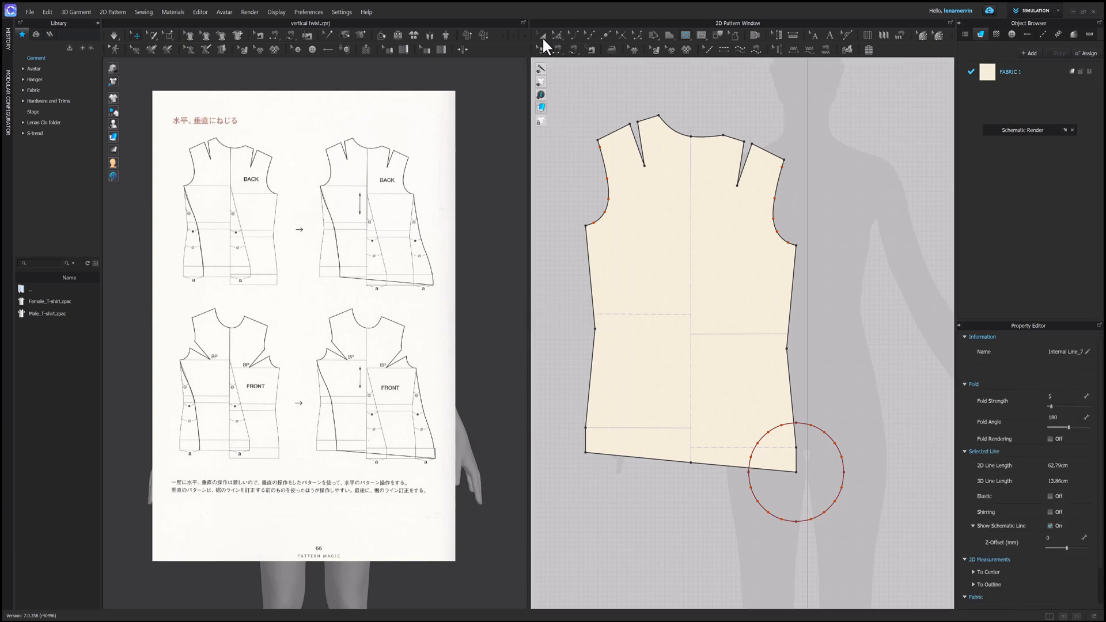
pyautogui.click(766, 265)
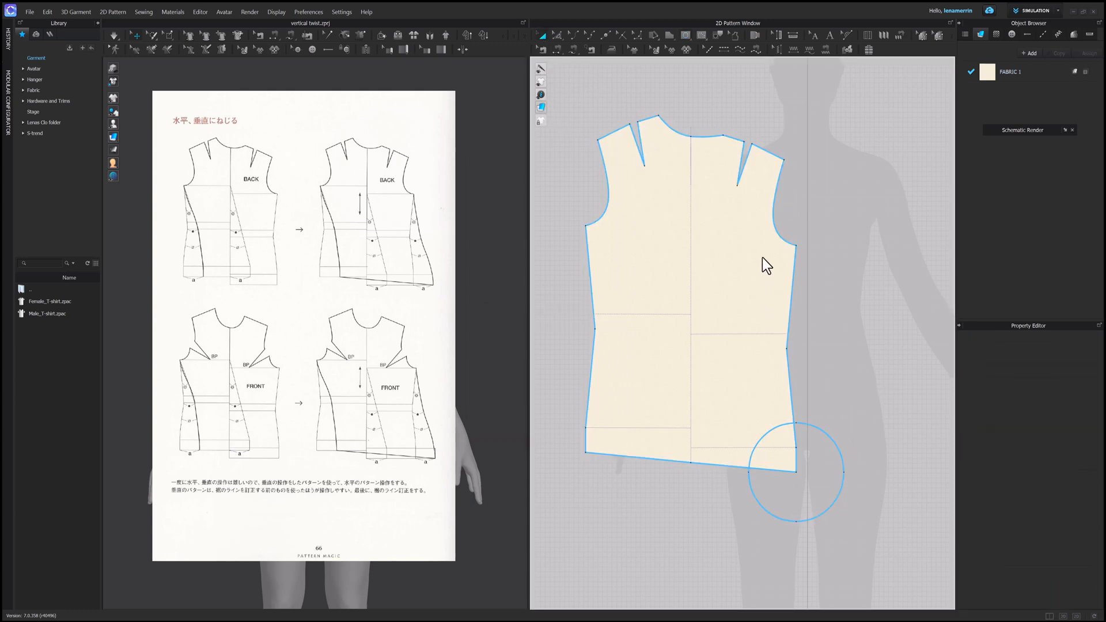
pyautogui.moveTo(798, 277)
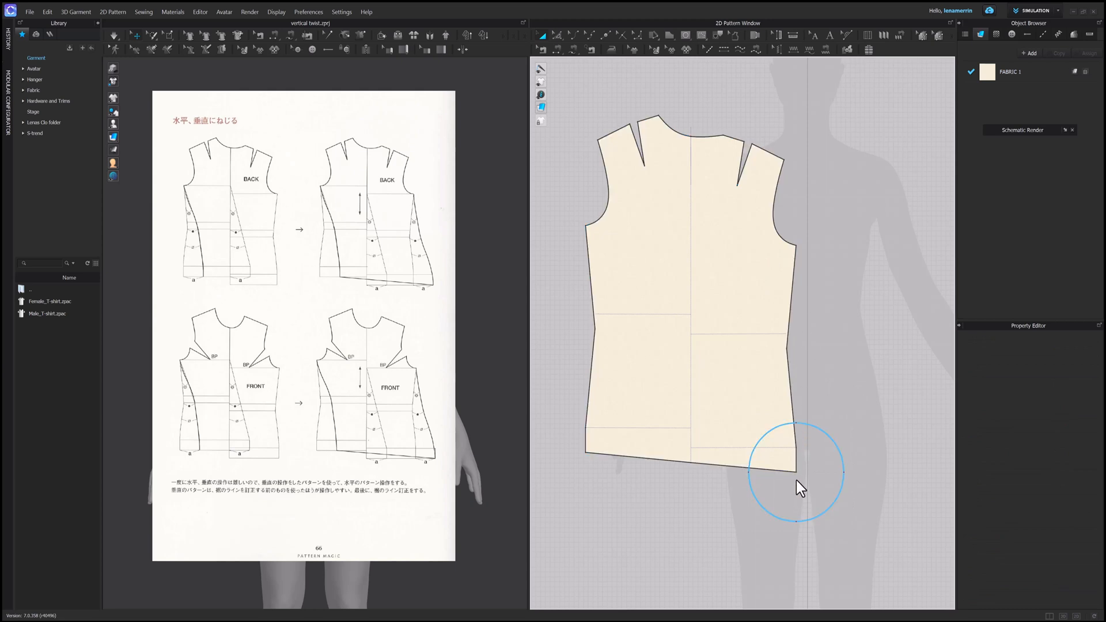
pyautogui.moveTo(853, 483)
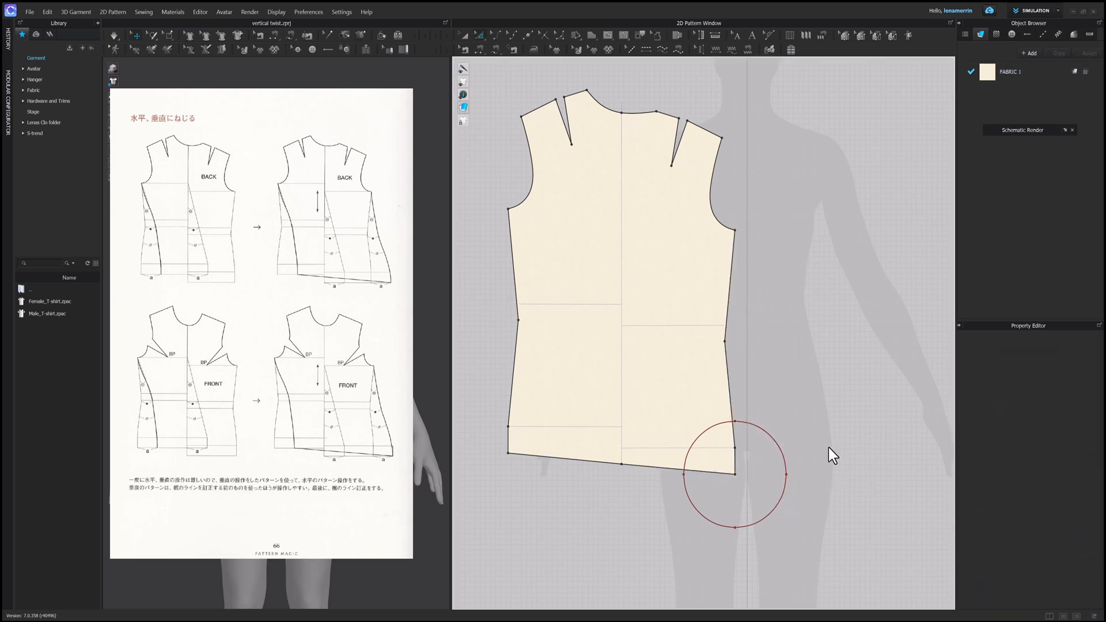
pyautogui.moveTo(741, 392)
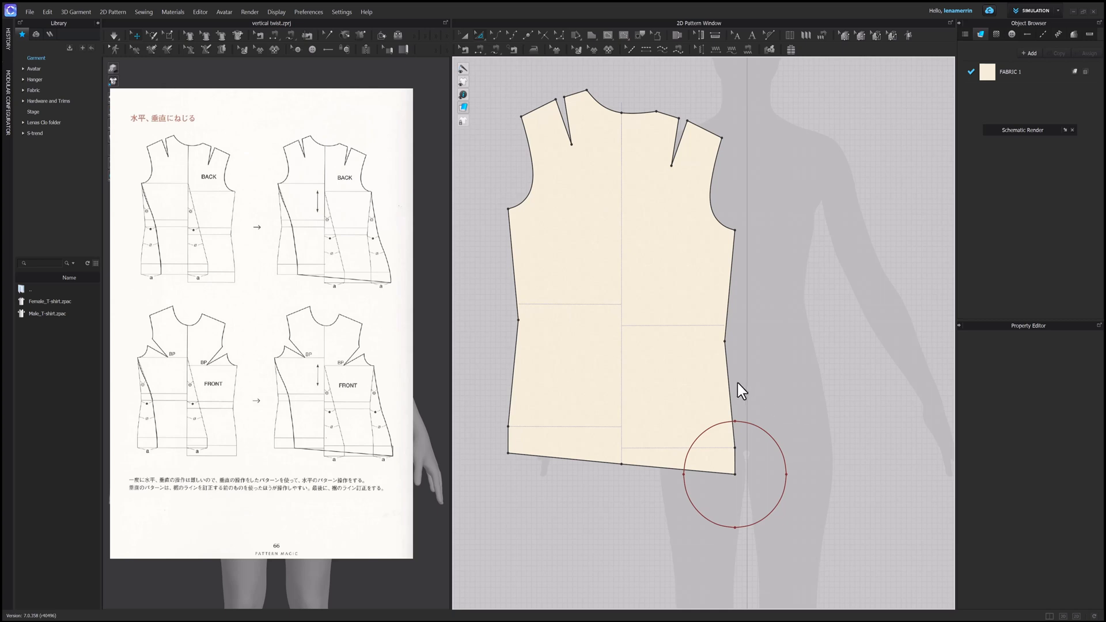
pyautogui.moveTo(529, 120)
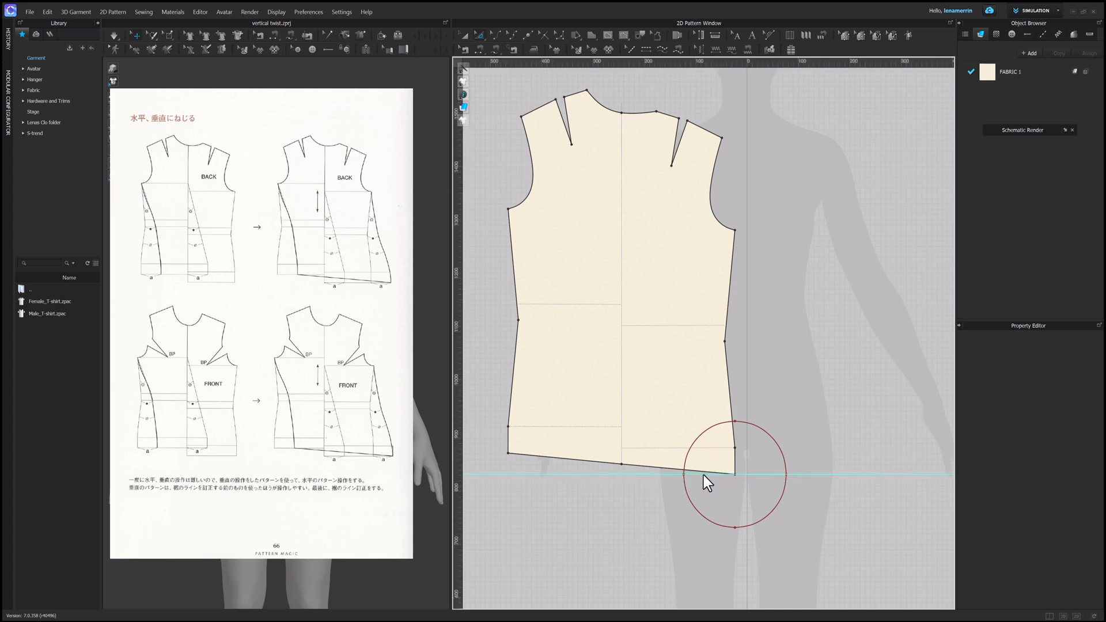
pyautogui.moveTo(775, 370)
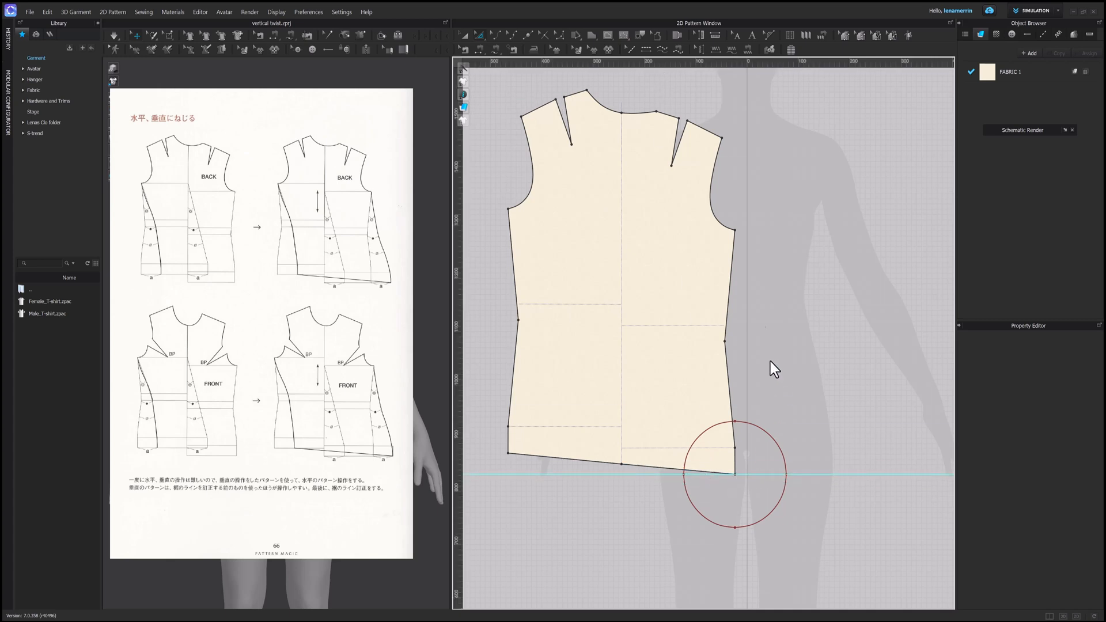
pyautogui.moveTo(858, 327)
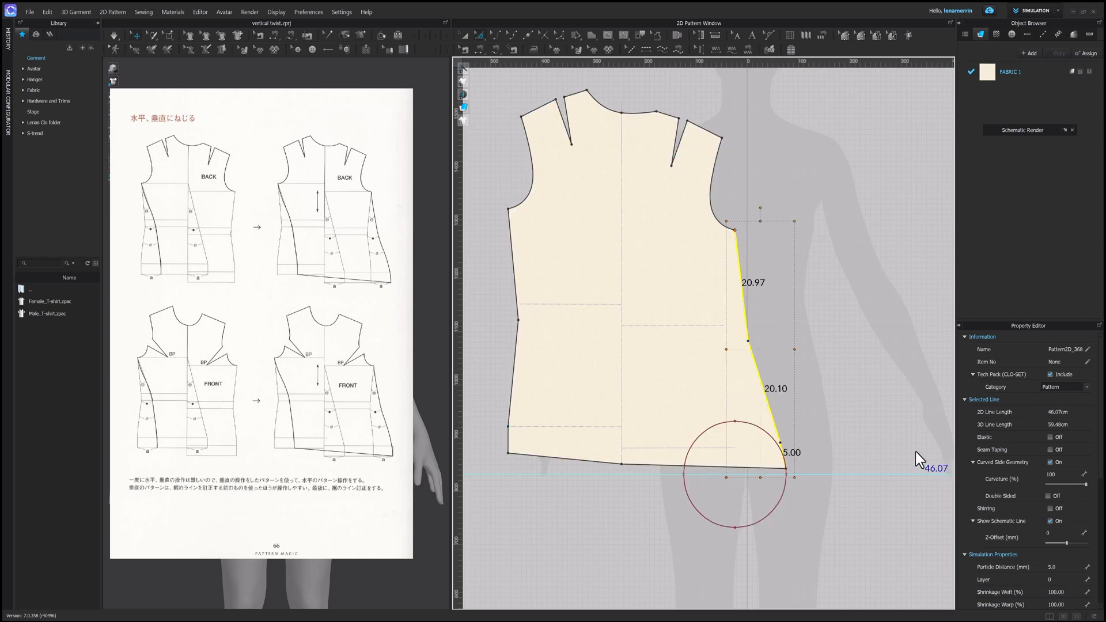
pyautogui.moveTo(854, 415)
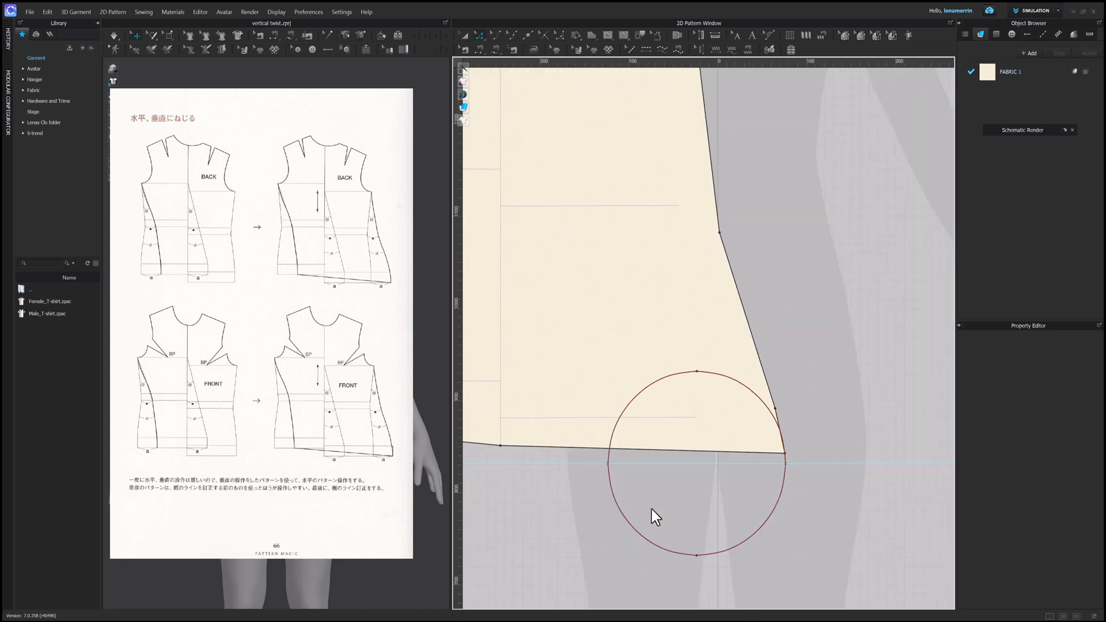
# - Delete the red guide circle from the back piece and pick its lower-right hem corner
pyautogui.scroll(-3)
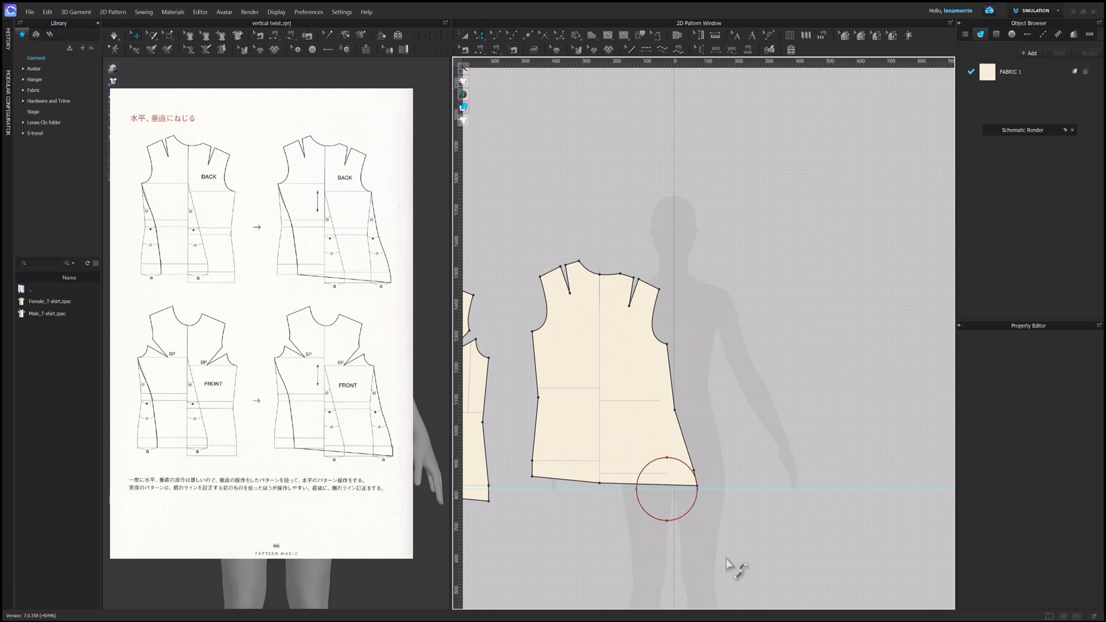
pyautogui.click(667, 489)
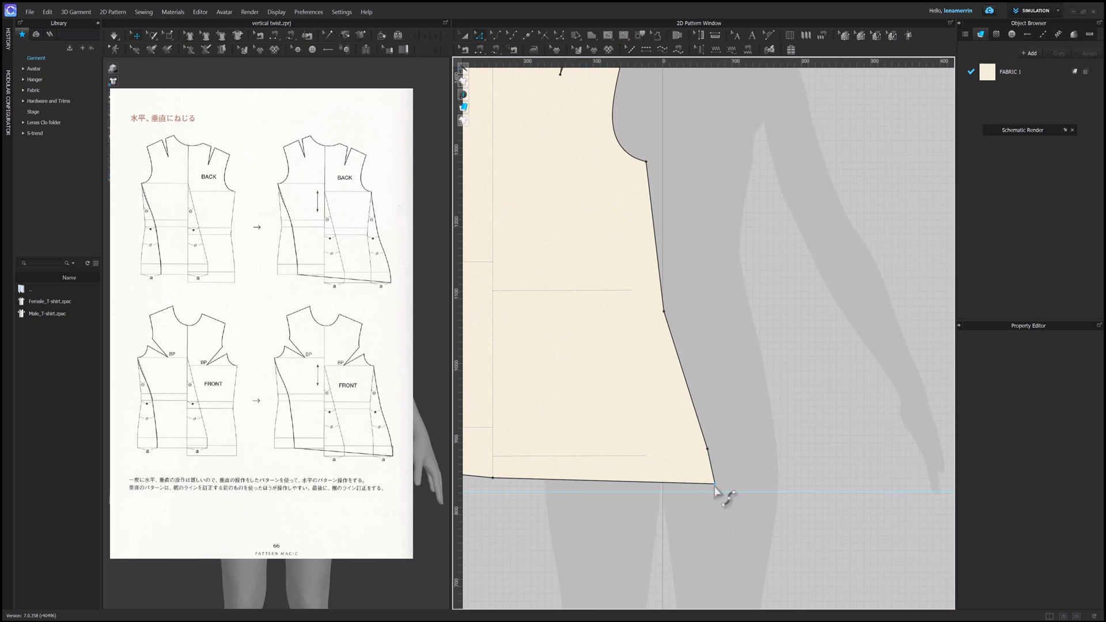
pyautogui.click(715, 490)
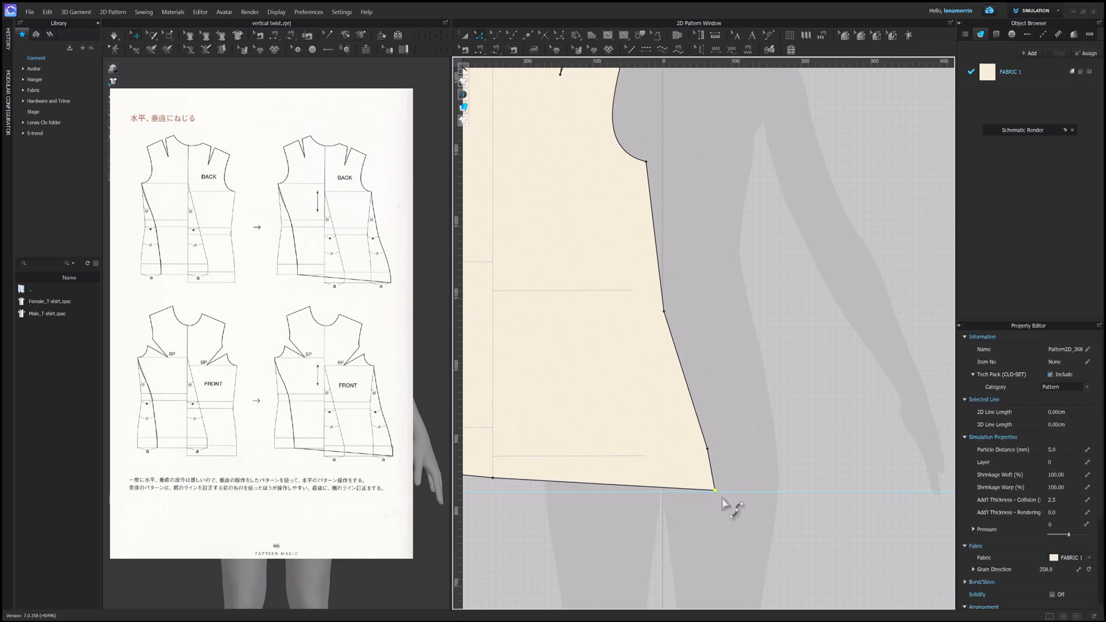
pyautogui.moveTo(734, 501)
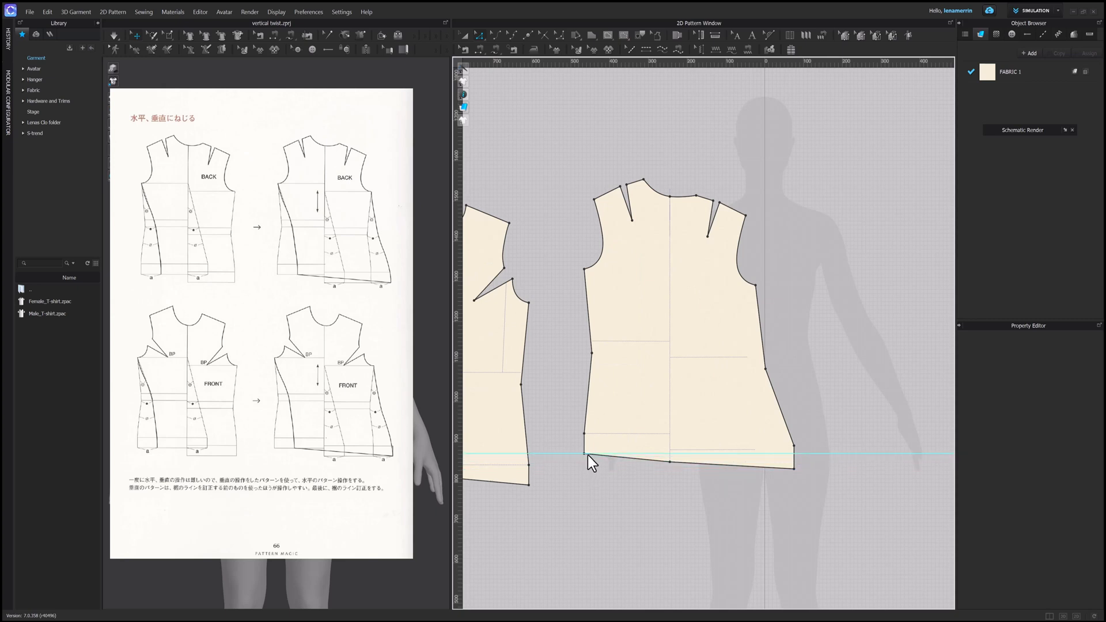
pyautogui.moveTo(629, 473)
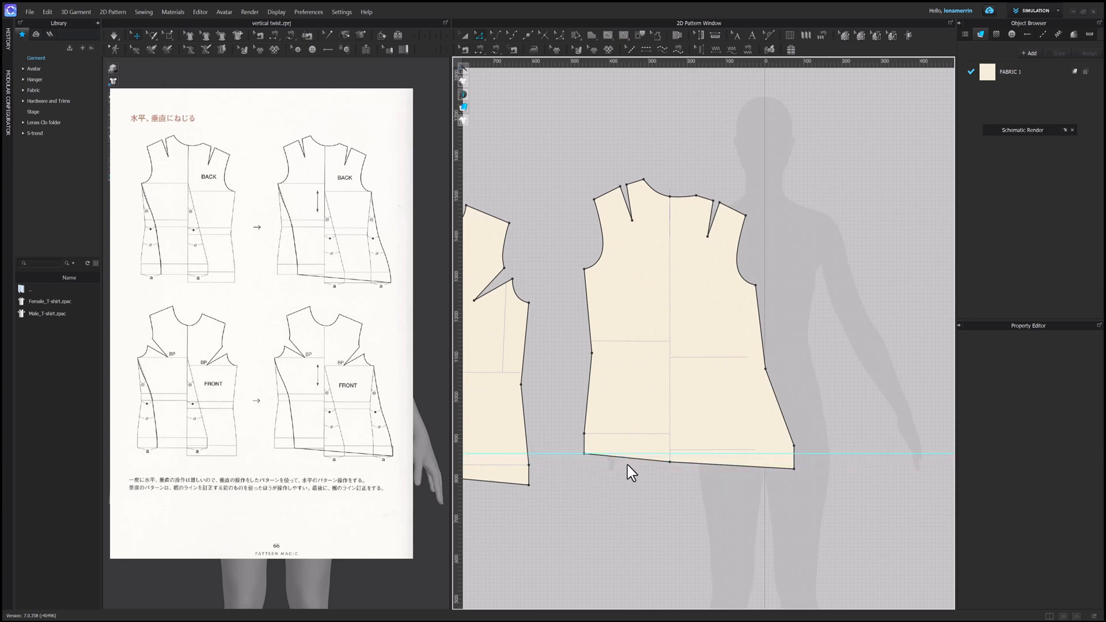
pyautogui.moveTo(619, 157)
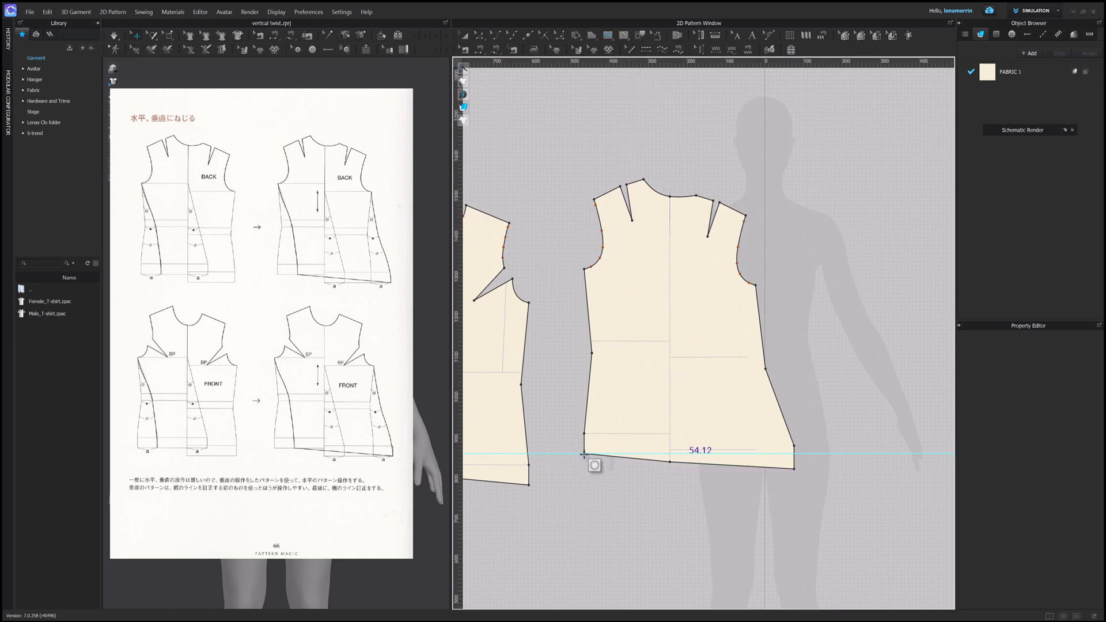
# - Drag the back piece's bottom-left hem point inward along the hemline, then zoom out
pyautogui.click(595, 465)
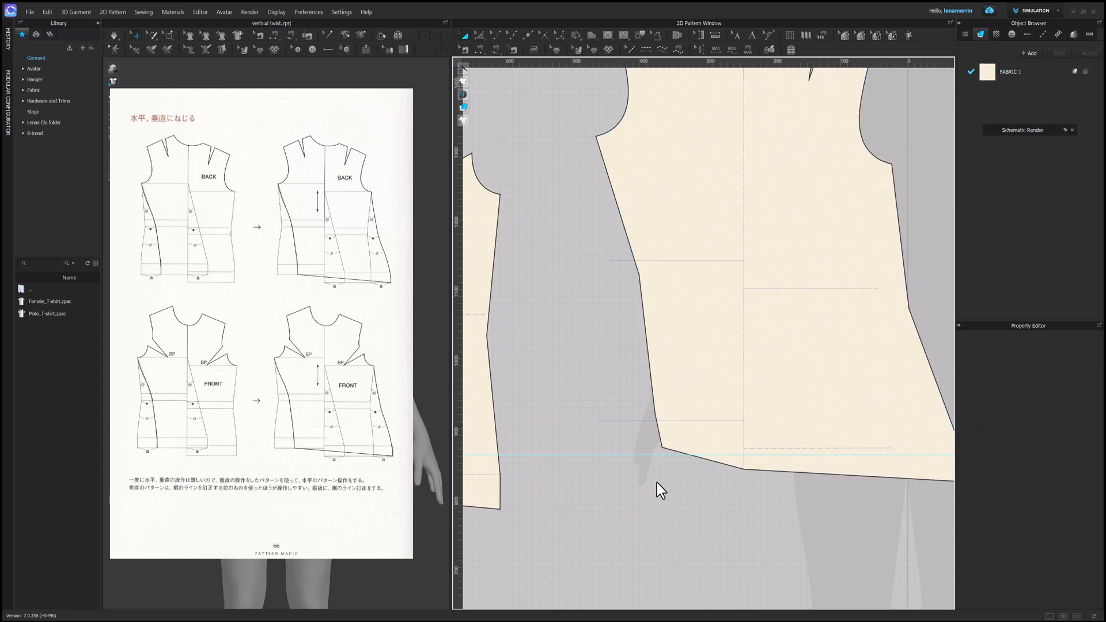
pyautogui.moveTo(674, 544)
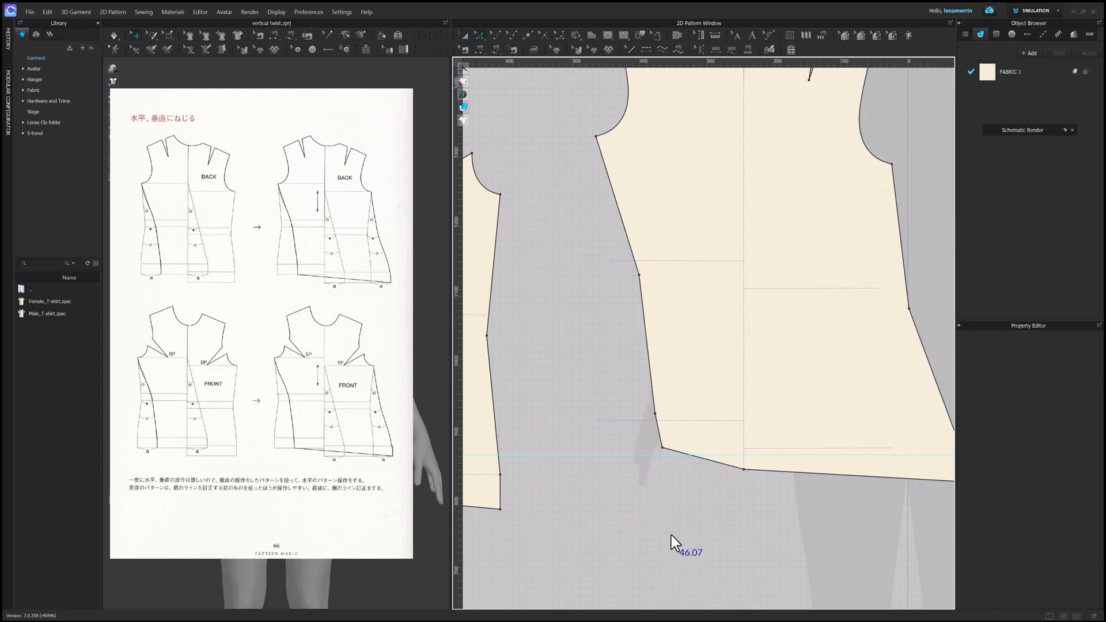
pyautogui.click(663, 459)
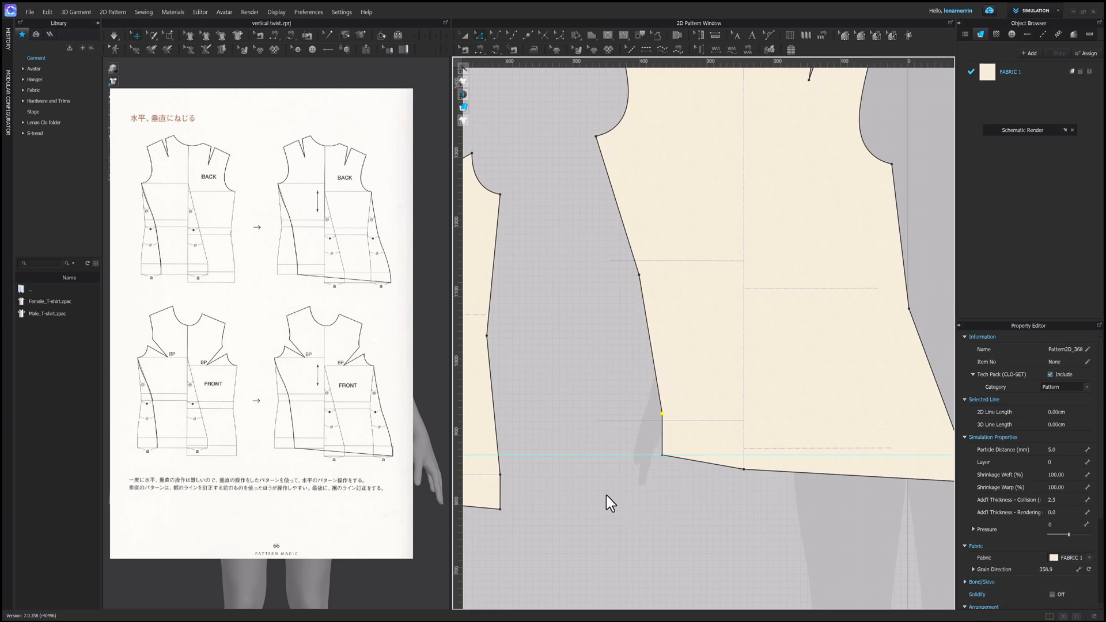
pyautogui.scroll(-3)
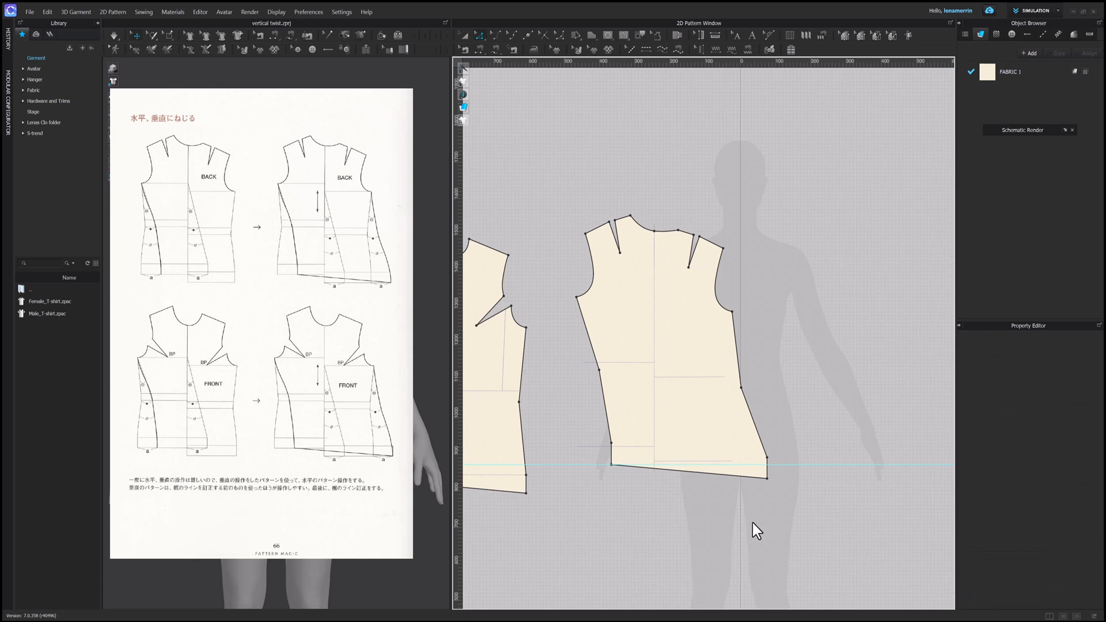
pyautogui.scroll(-3)
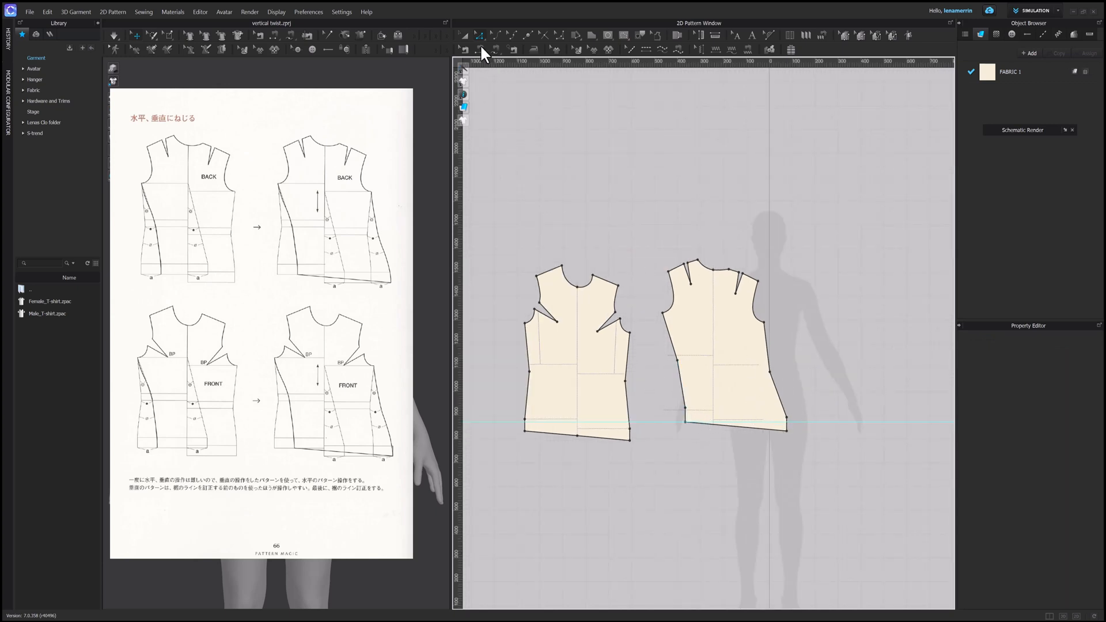
# - Draw radius-sized guide circles at the front piece's right and left hem corners
pyautogui.click(811, 377)
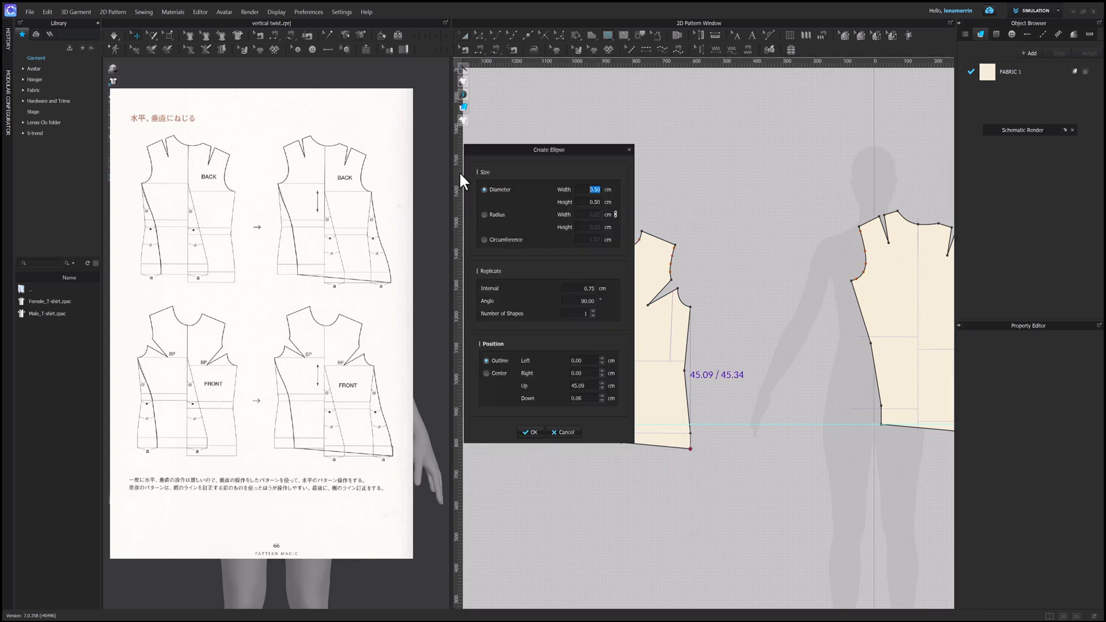
pyautogui.click(484, 214)
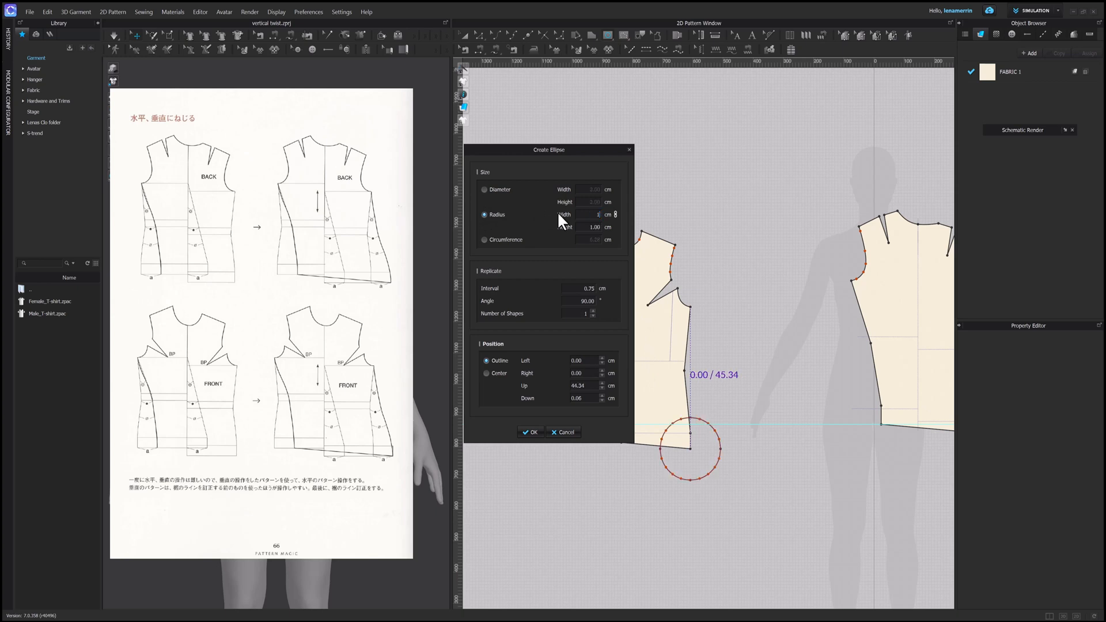
pyautogui.click(530, 433)
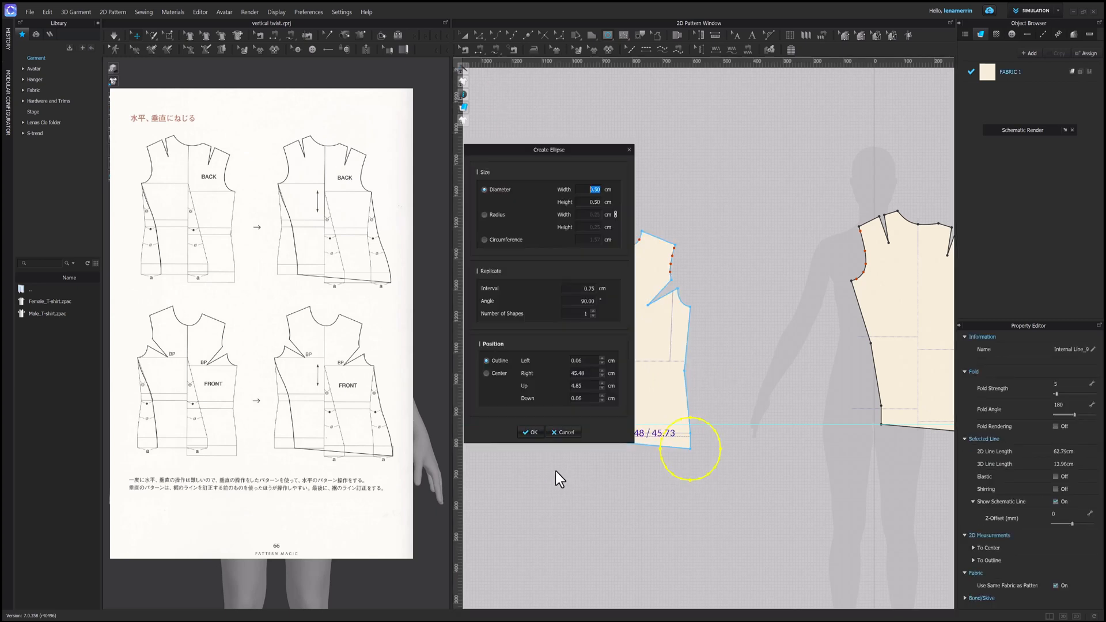
pyautogui.click(484, 214)
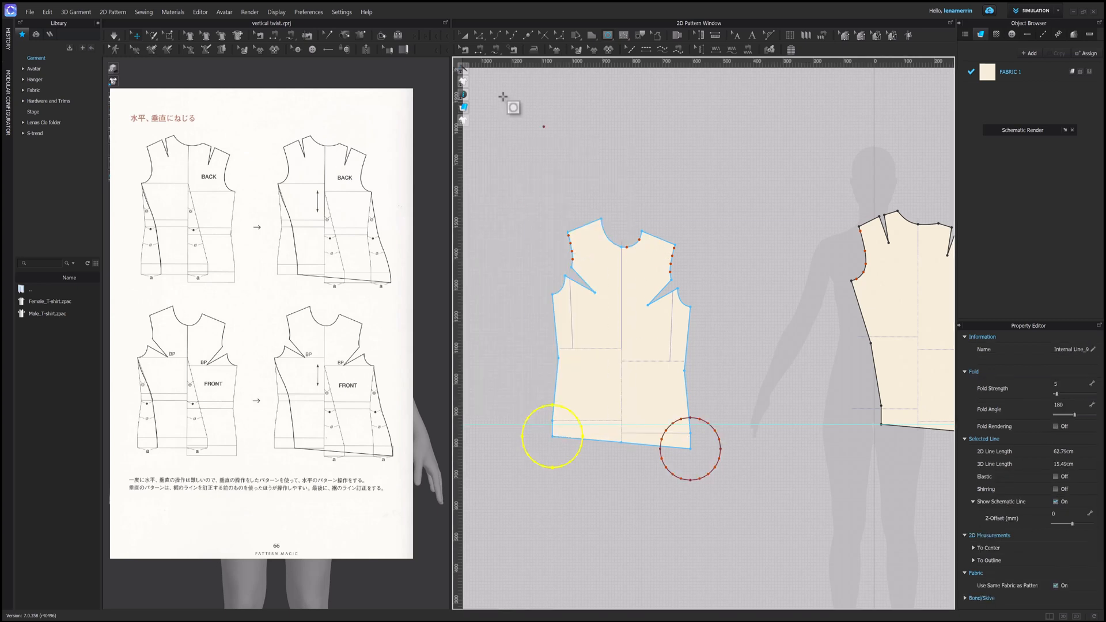
pyautogui.click(695, 351)
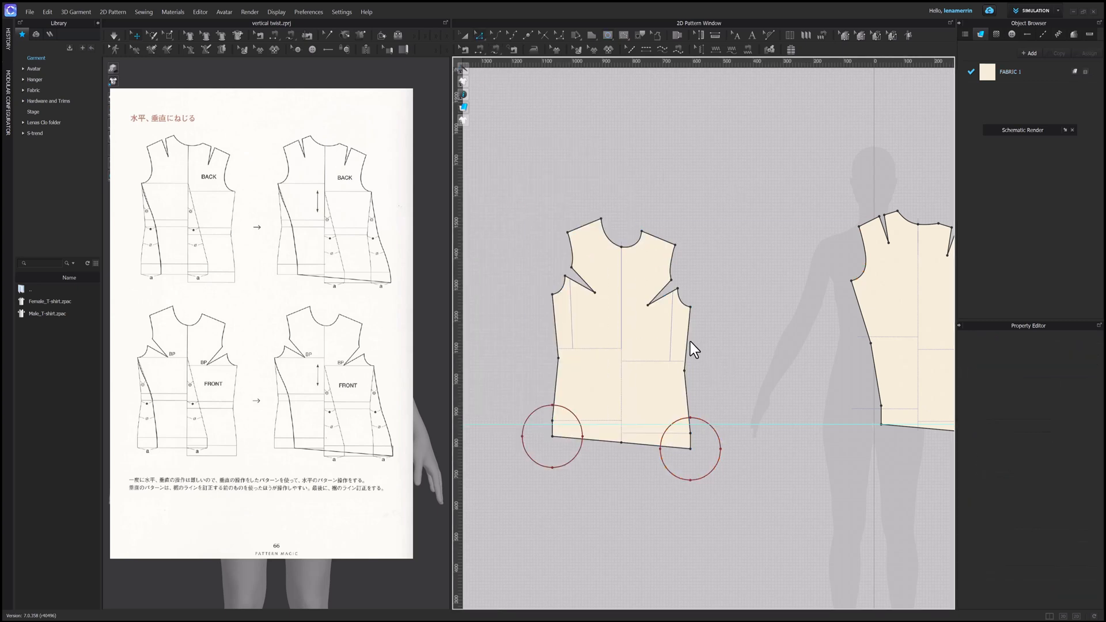
pyautogui.click(683, 353)
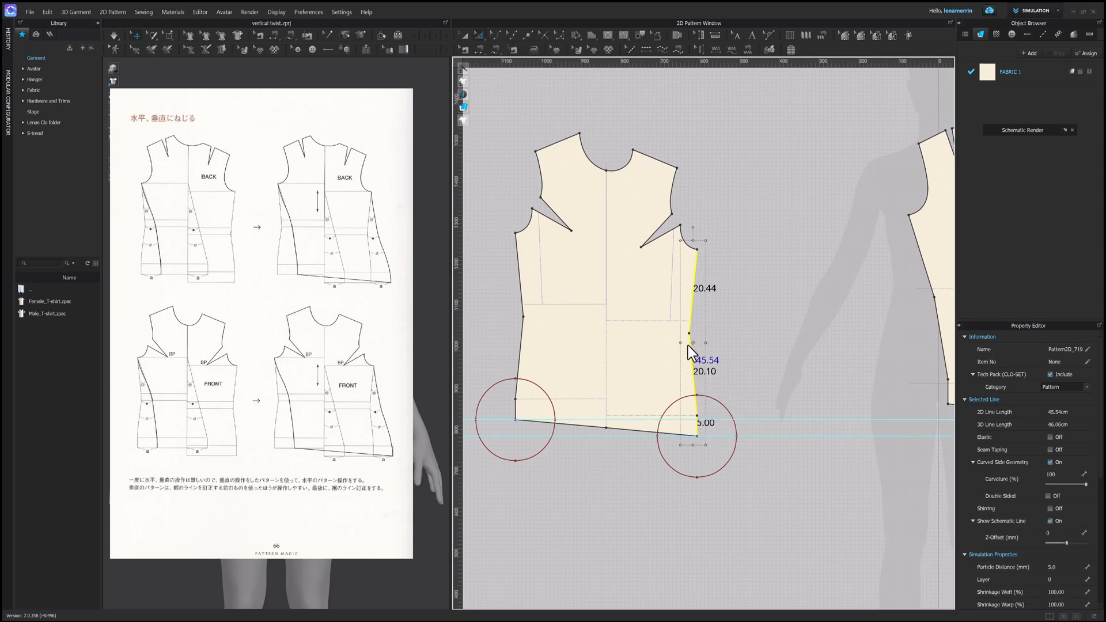
pyautogui.moveTo(695, 352)
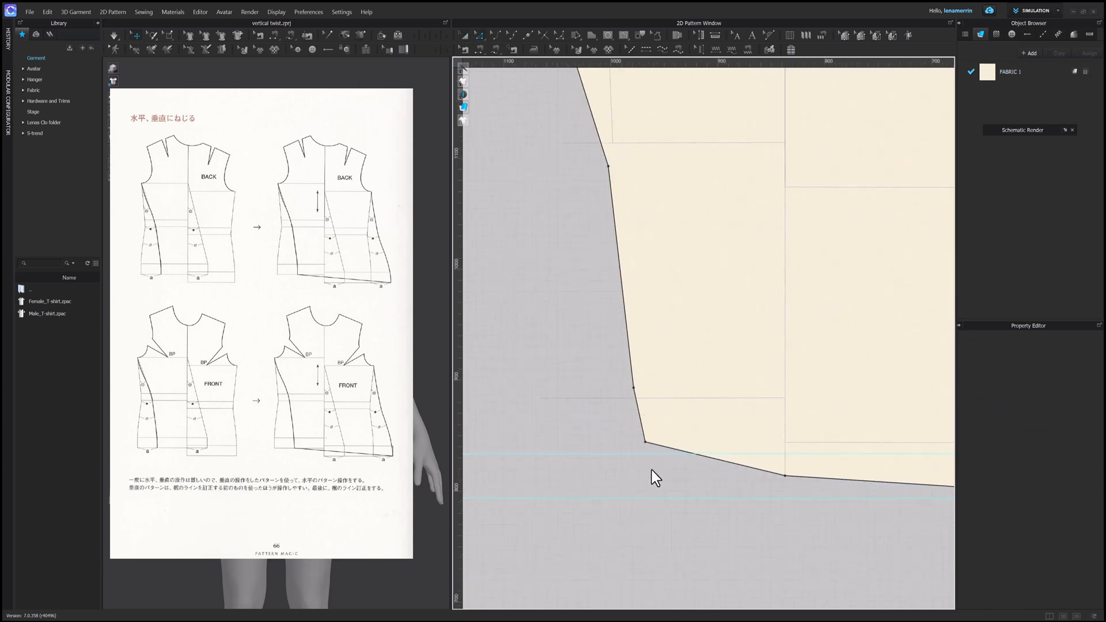
# - Drag the front piece's left hem corner inward with Edit Pattern
pyautogui.click(647, 445)
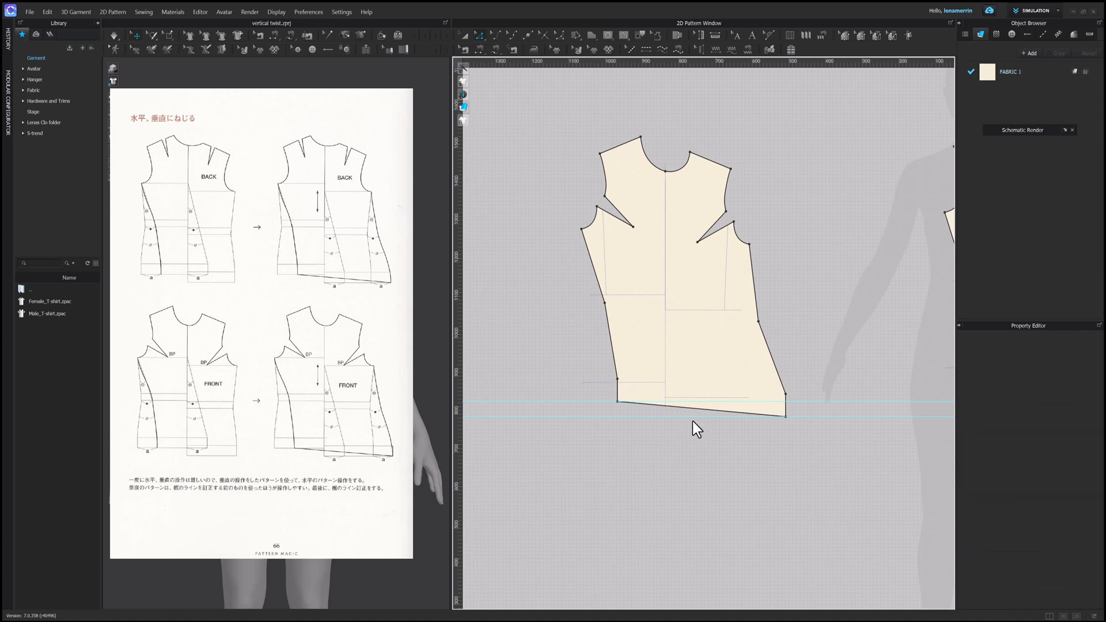
pyautogui.moveTo(701, 452)
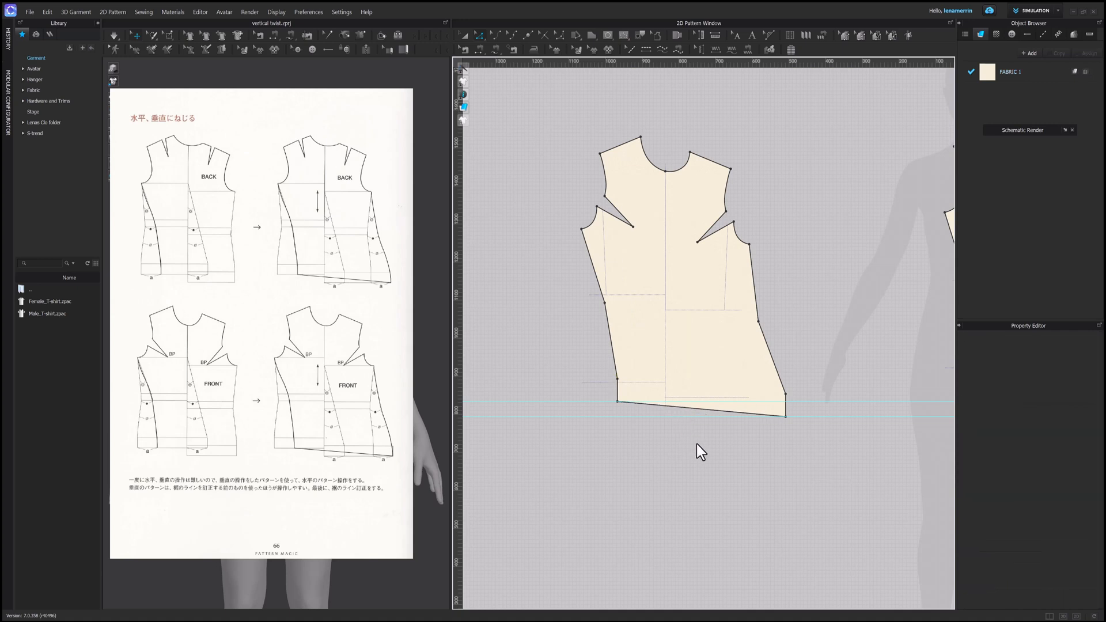
pyautogui.moveTo(751, 452)
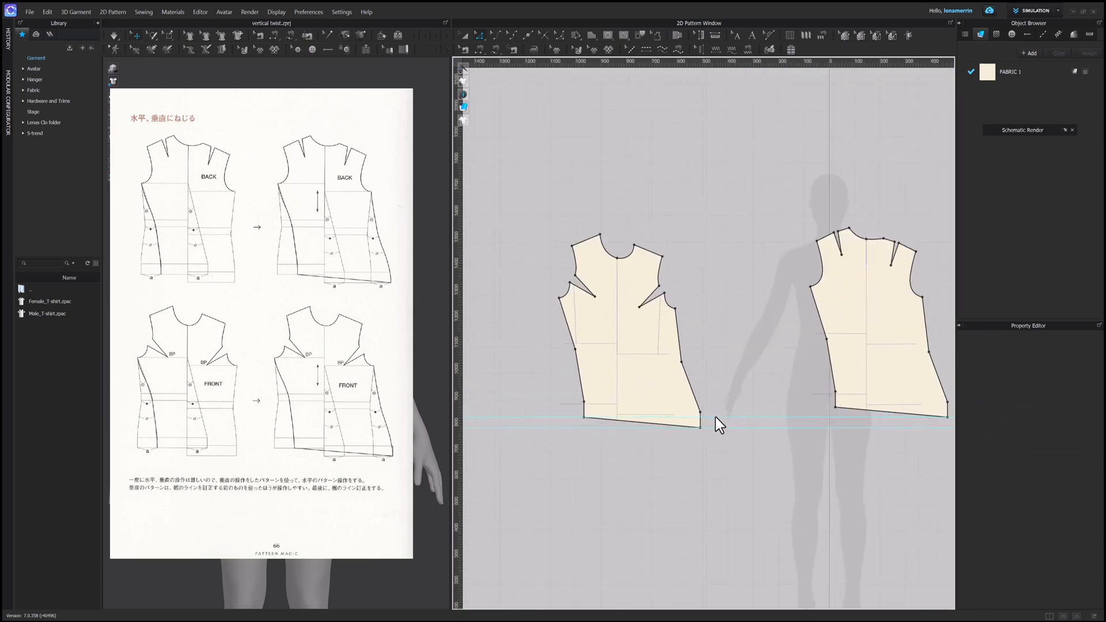
pyautogui.moveTo(312, 175)
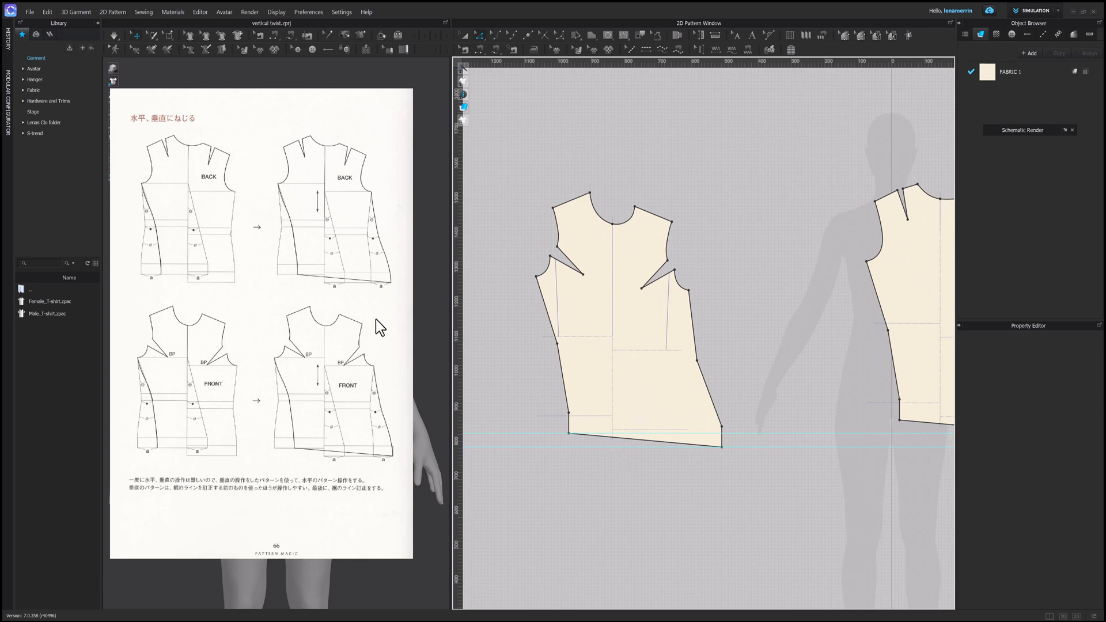
pyautogui.moveTo(610, 236)
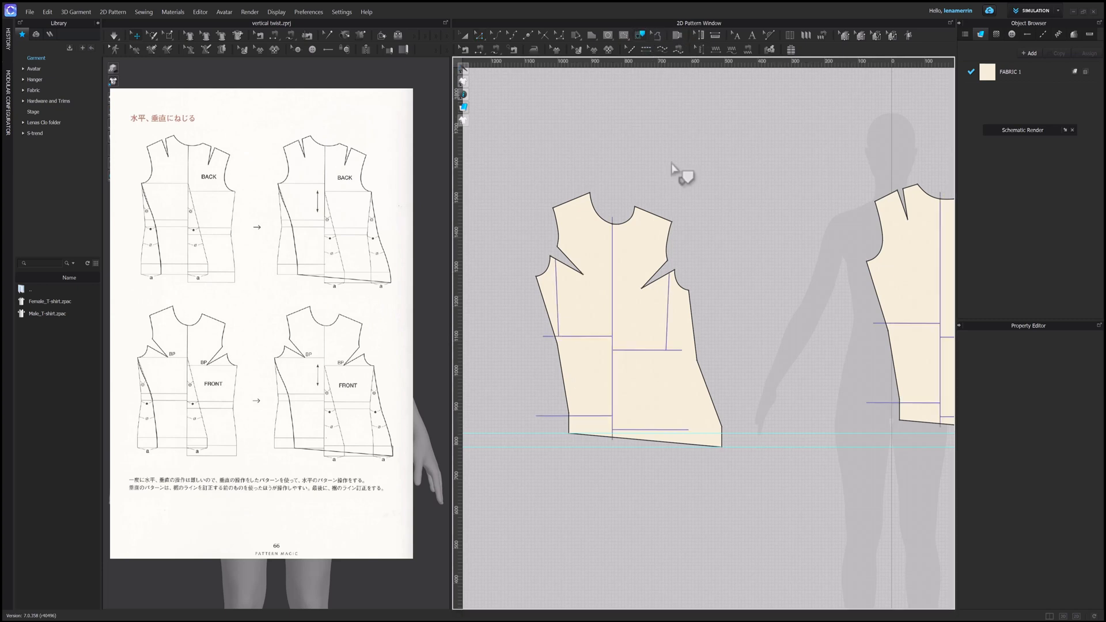
# - Split the front hem into two lines via Split Line, then select and reposition the bodice pieces
pyautogui.click(653, 431)
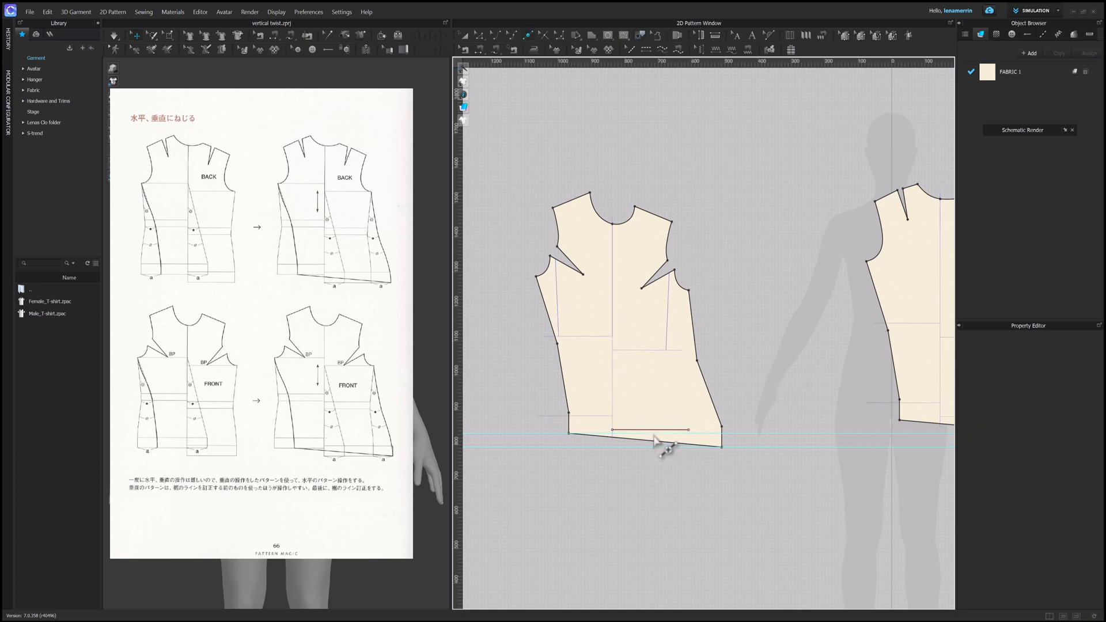
pyautogui.click(653, 431)
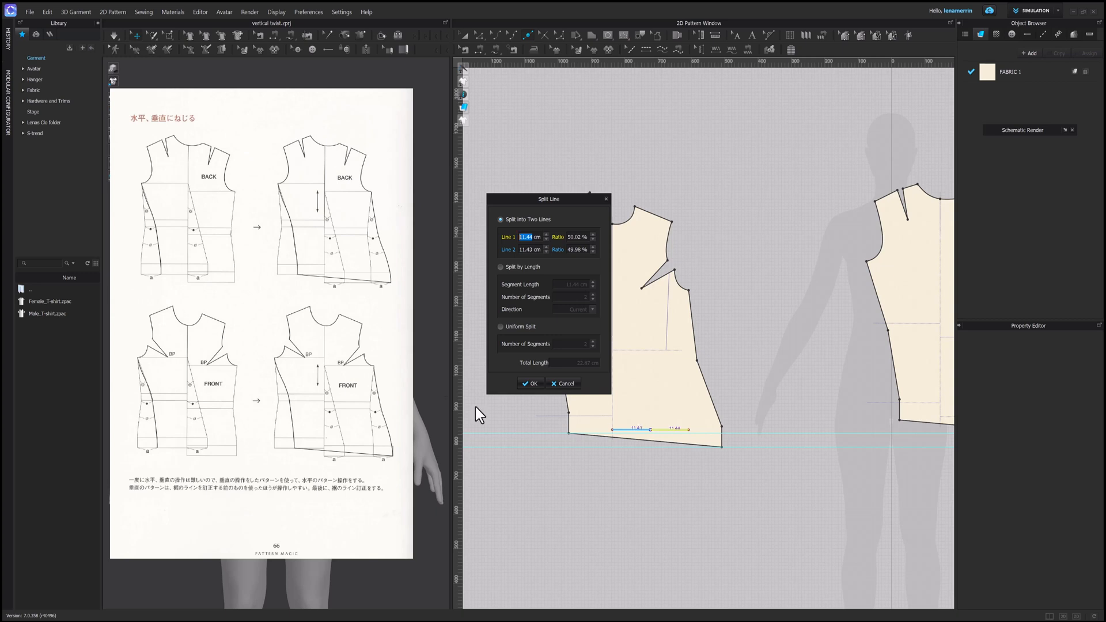
pyautogui.click(530, 249)
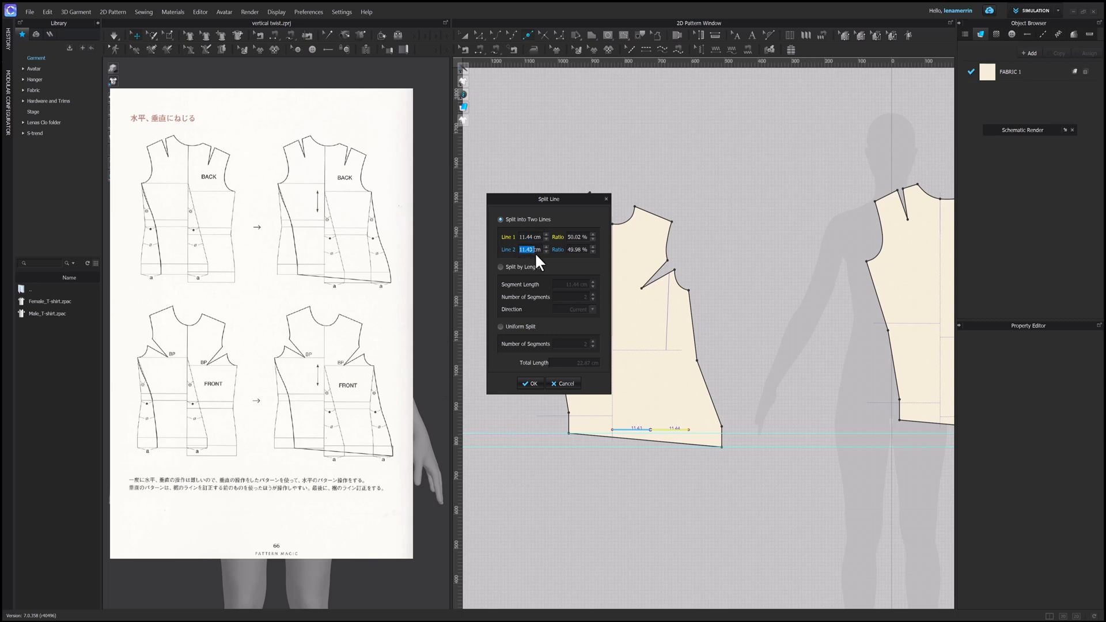
pyautogui.click(529, 383)
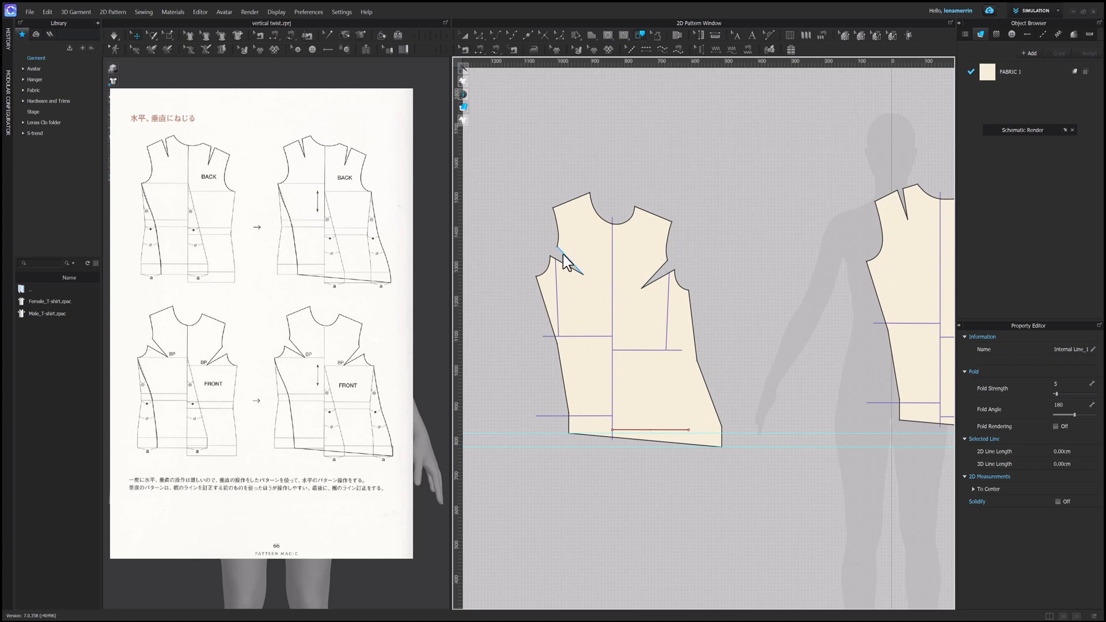
pyautogui.click(572, 275)
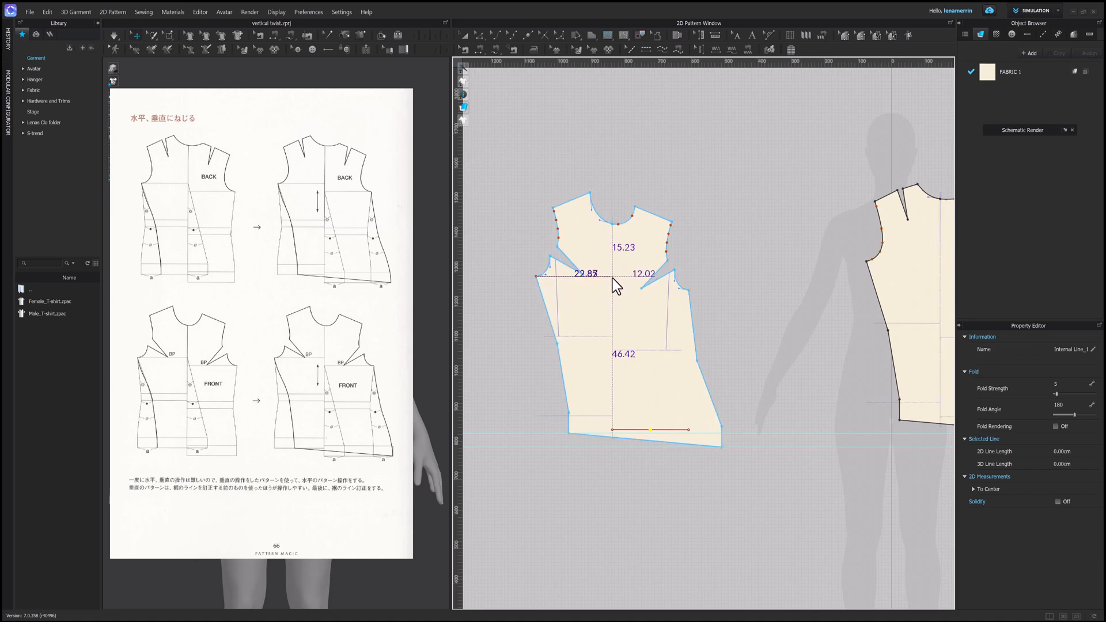
pyautogui.moveTo(610, 276); pyautogui.dragTo(664, 434)
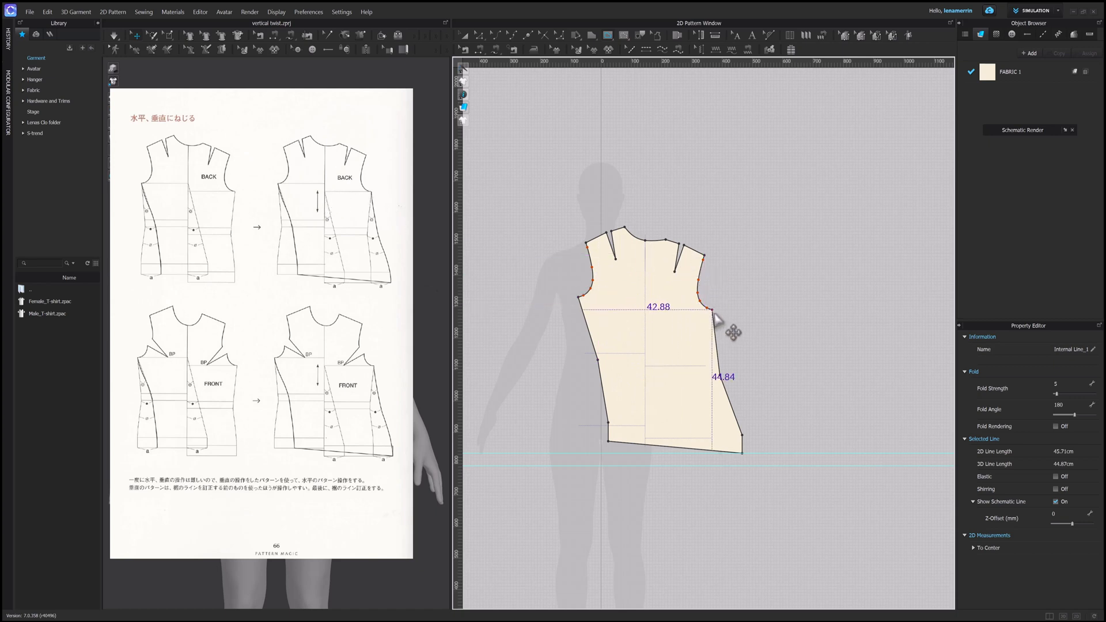
pyautogui.moveTo(713, 311); pyautogui.dragTo(644, 311)
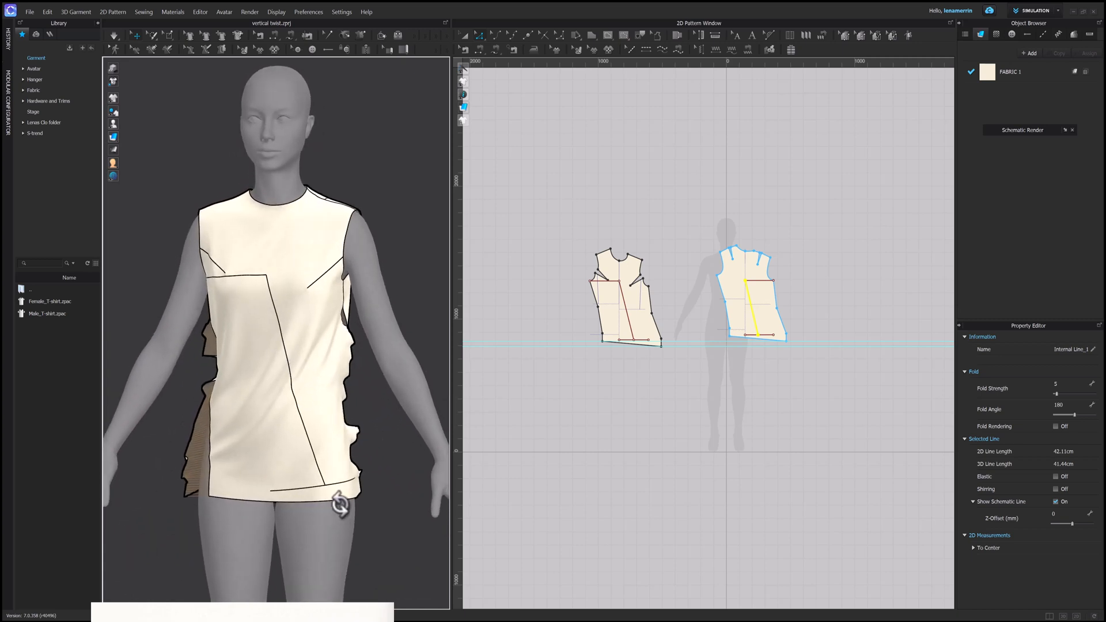
pyautogui.moveTo(267, 485)
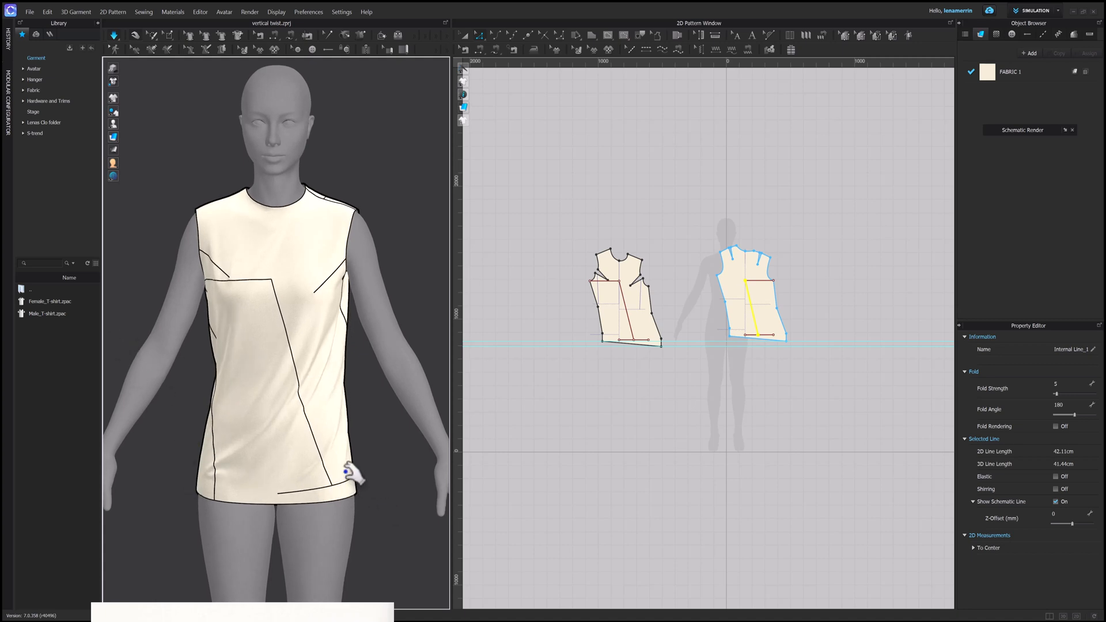
# - Select all the bodice pieces on the draped avatar
pyautogui.click(621, 296)
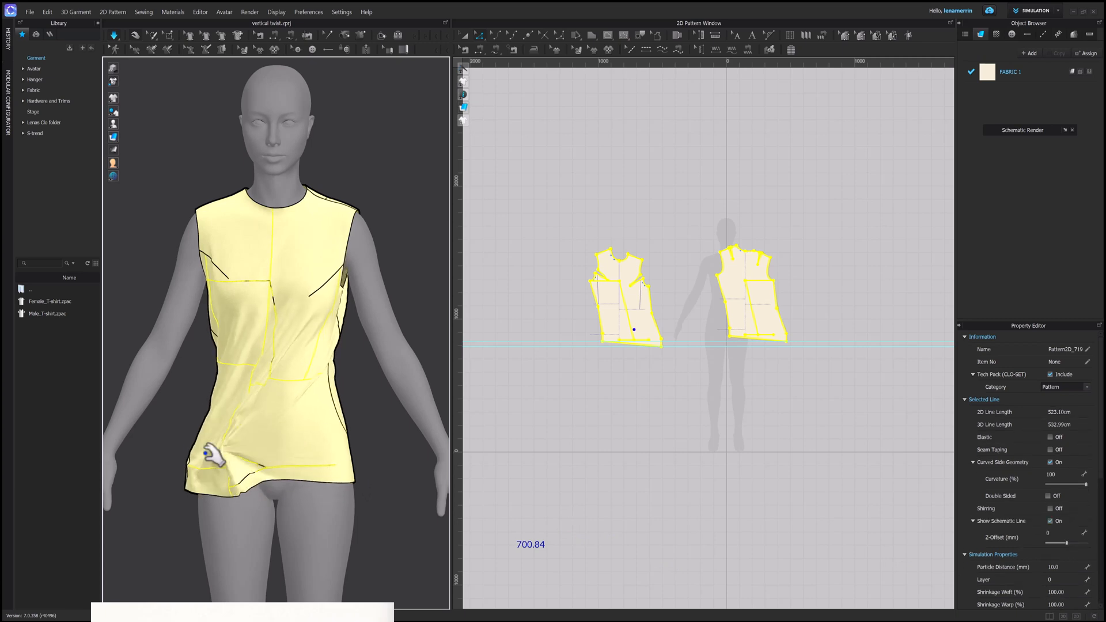
# - Pull the hem fabric to adjust the drape, orbit to the back, and select the front bodice
pyautogui.moveTo(211, 452); pyautogui.dragTo(307, 490)
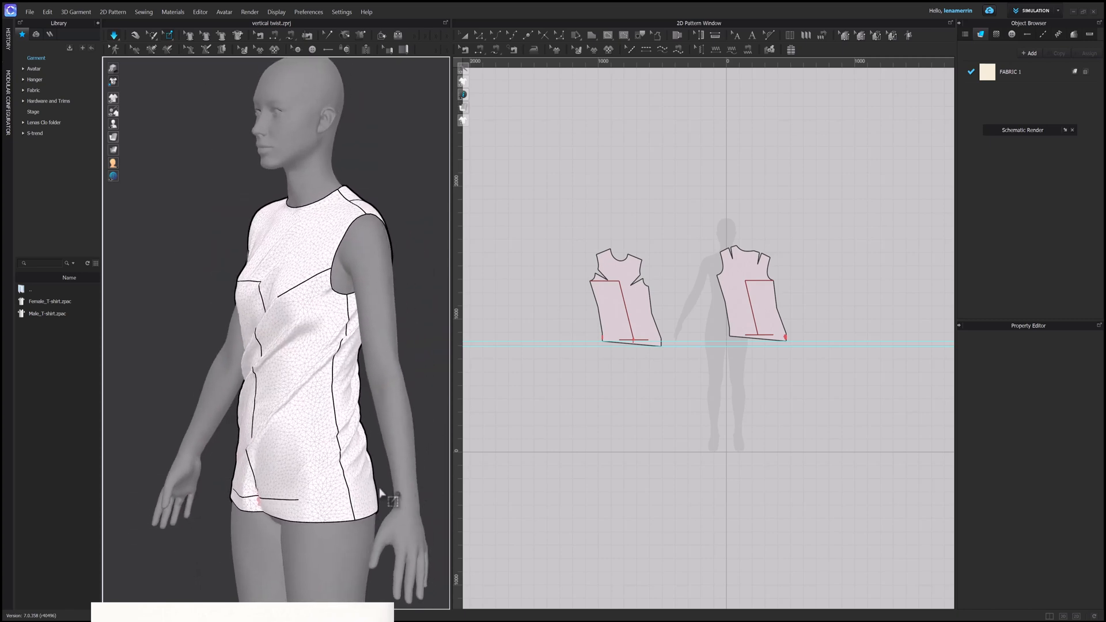
pyautogui.moveTo(380, 494); pyautogui.dragTo(296, 480)
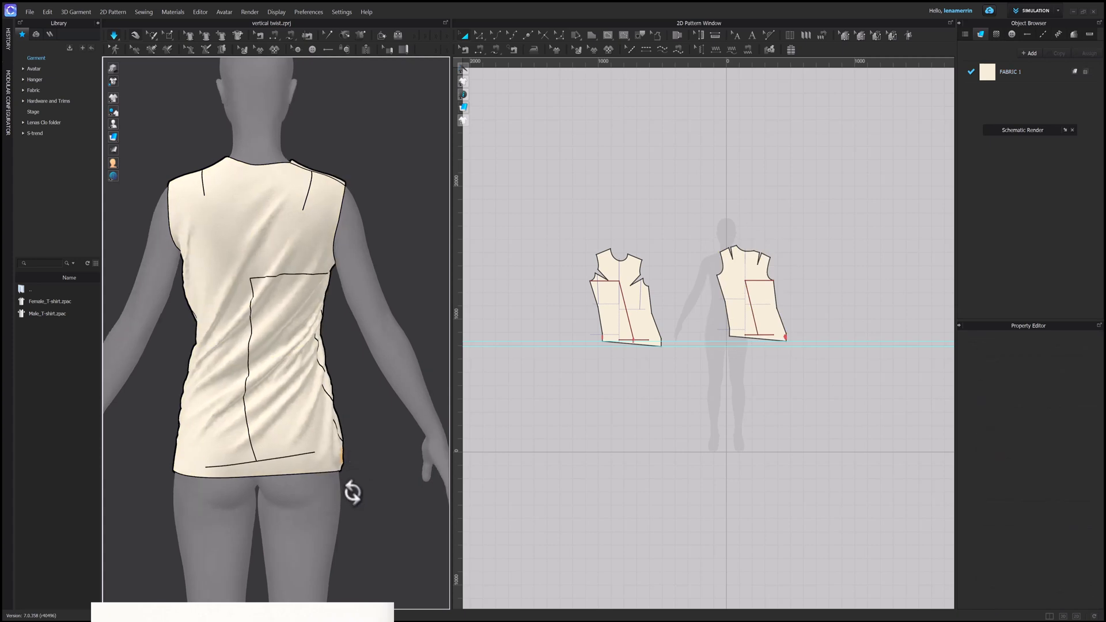
pyautogui.click(751, 296)
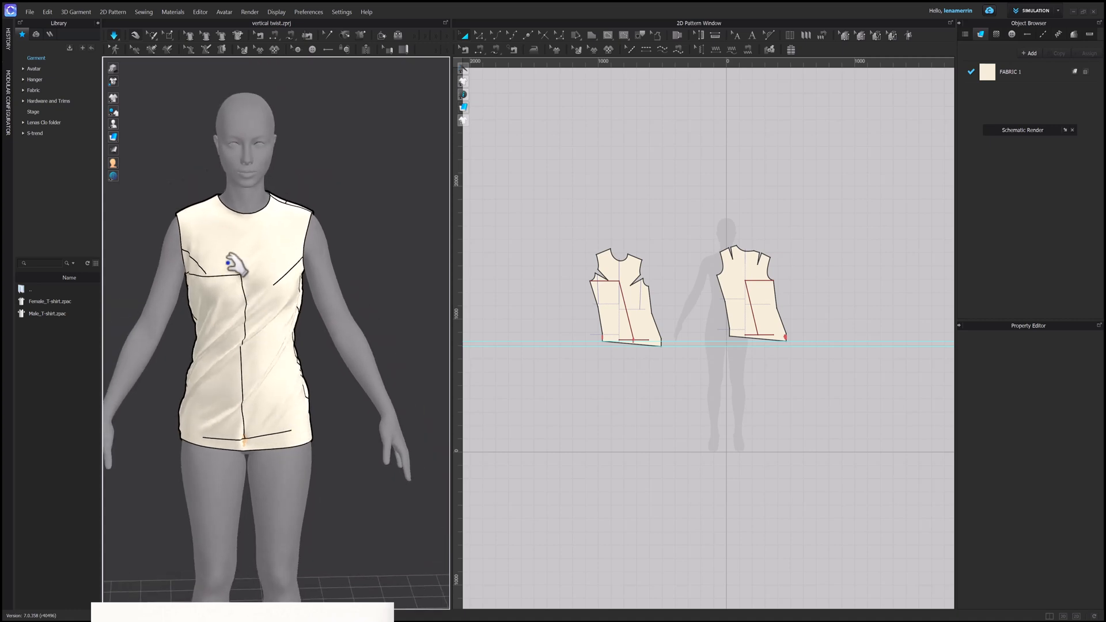
pyautogui.click(625, 296)
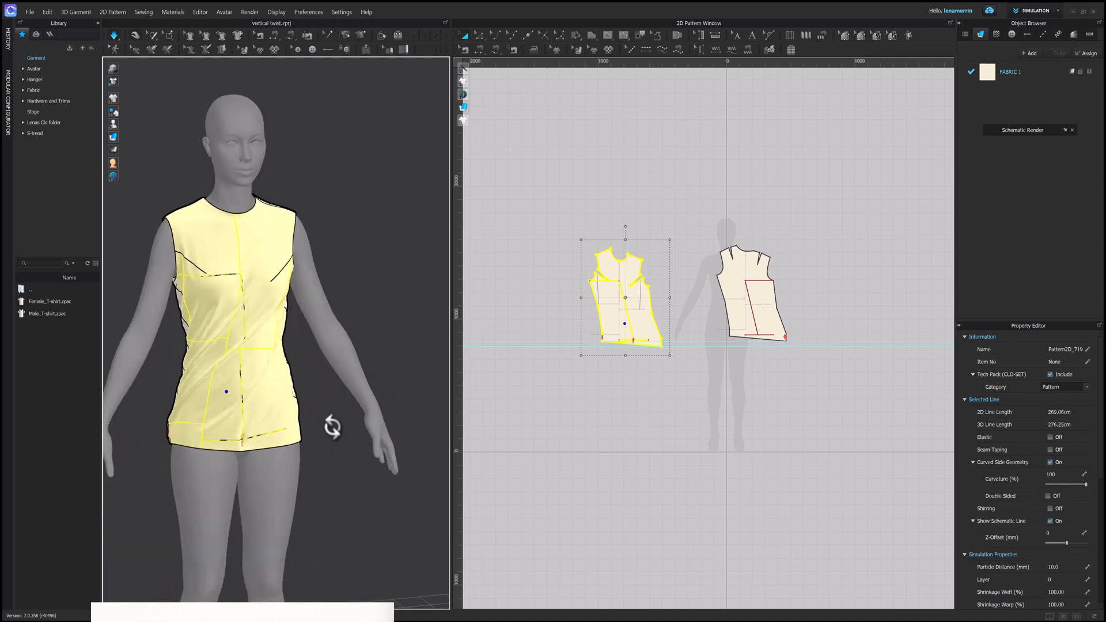
# - Open the right-click menus on the garment hem and then on the avatar
pyautogui.rightClick(271, 457)
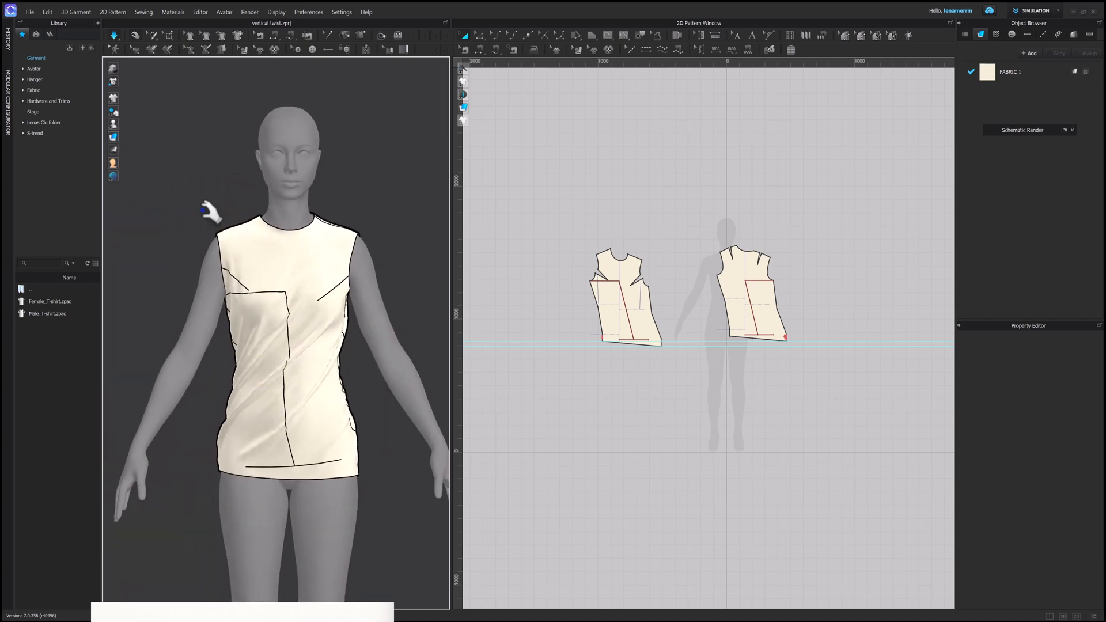
pyautogui.rightClick(289, 226)
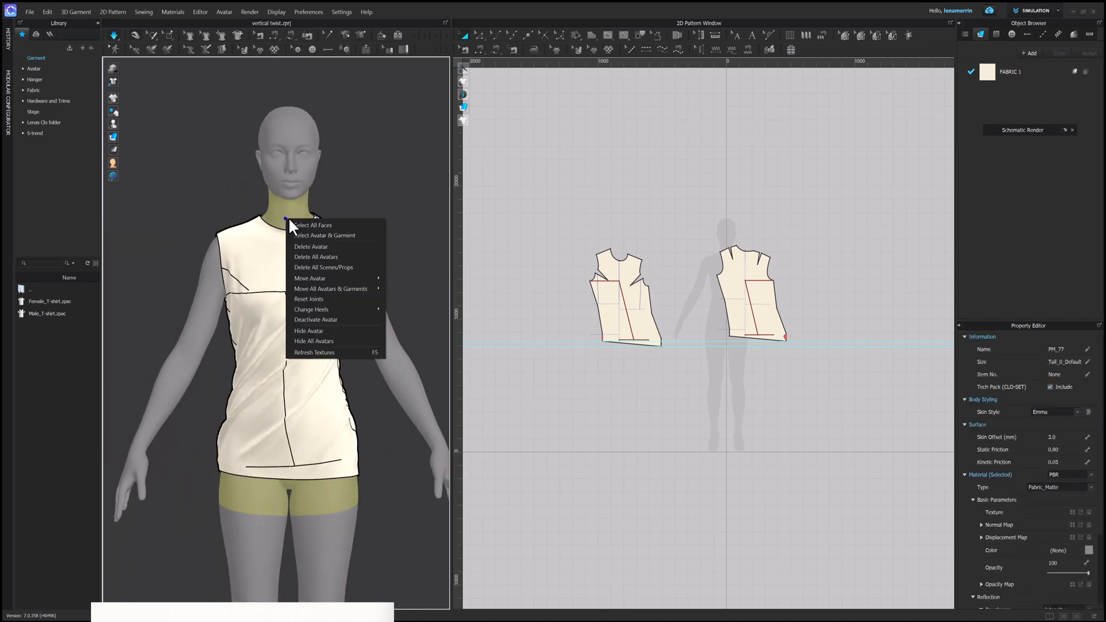
pyautogui.moveTo(310, 227)
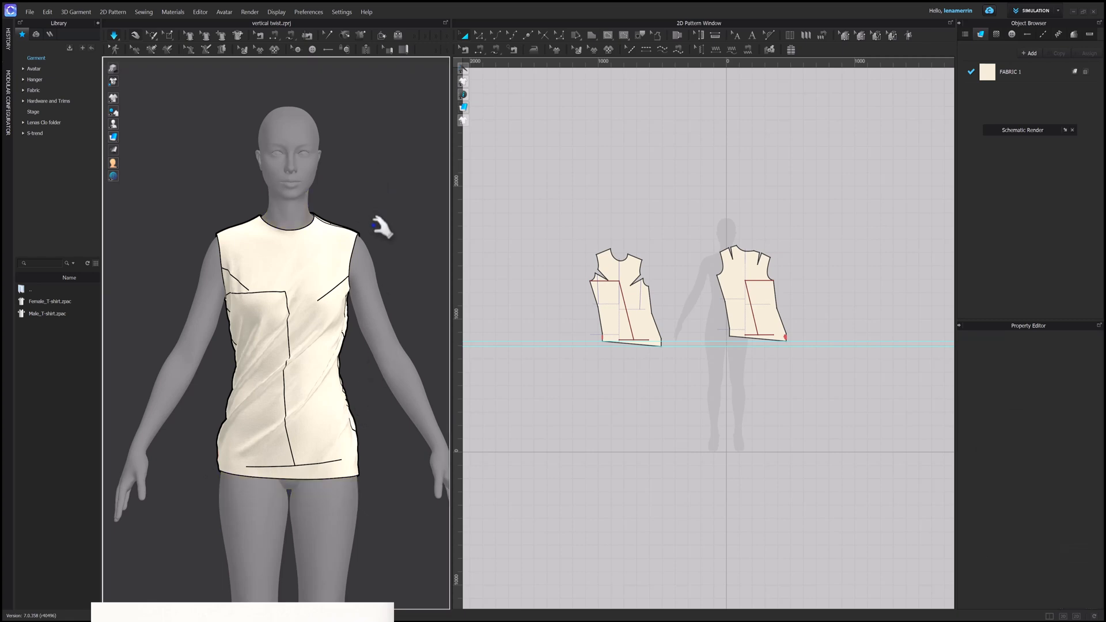
pyautogui.moveTo(205, 141)
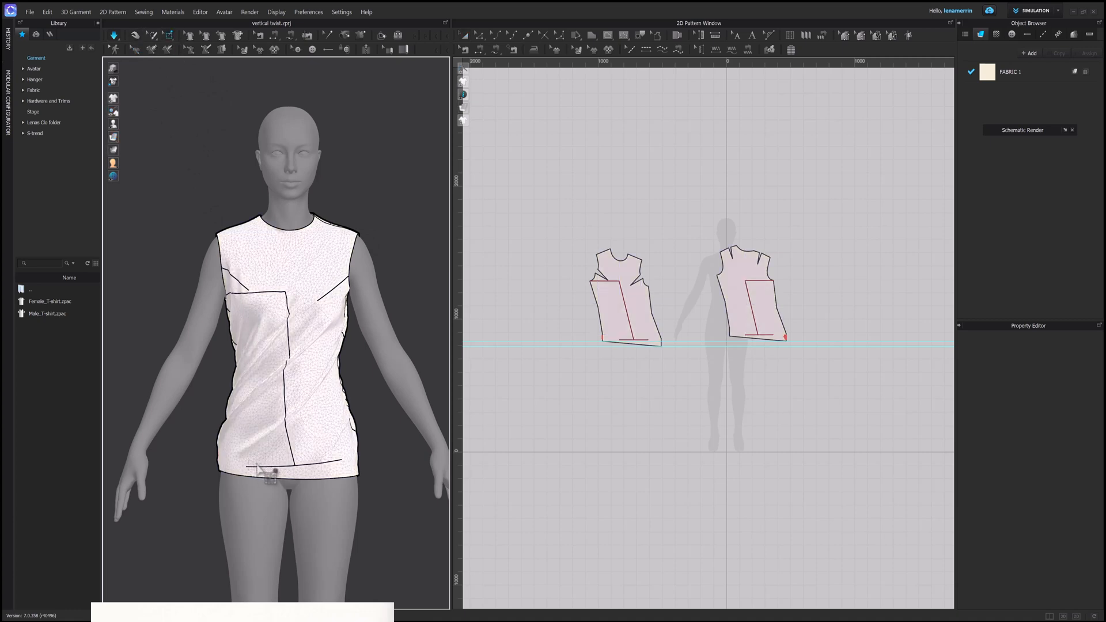
# - Delete the pin holding the bodice hem
pyautogui.rightClick(268, 474)
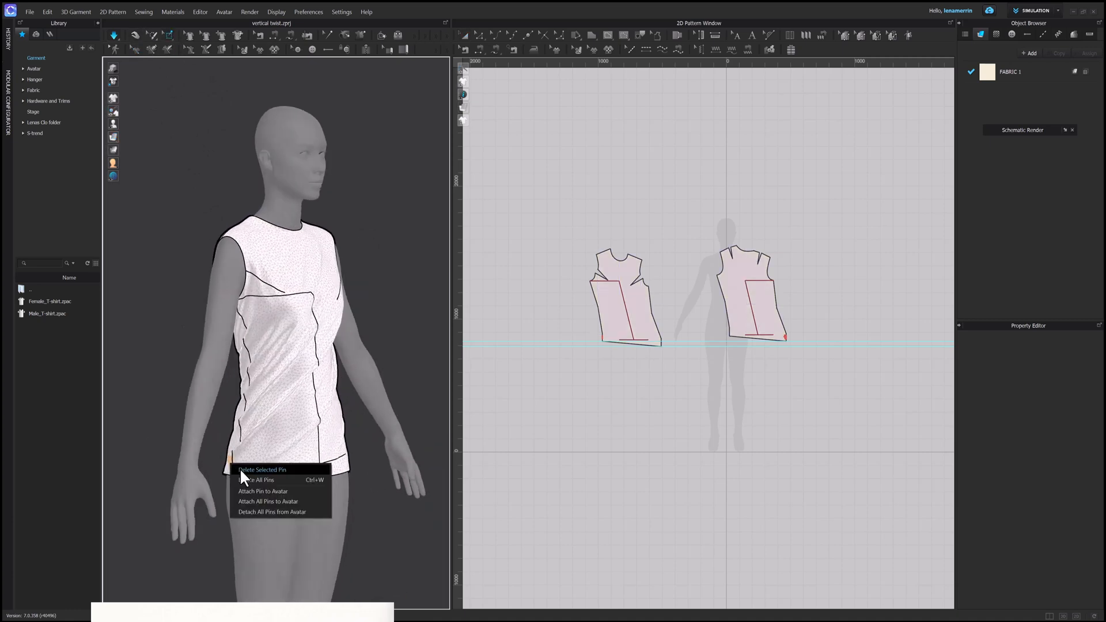
pyautogui.click(262, 470)
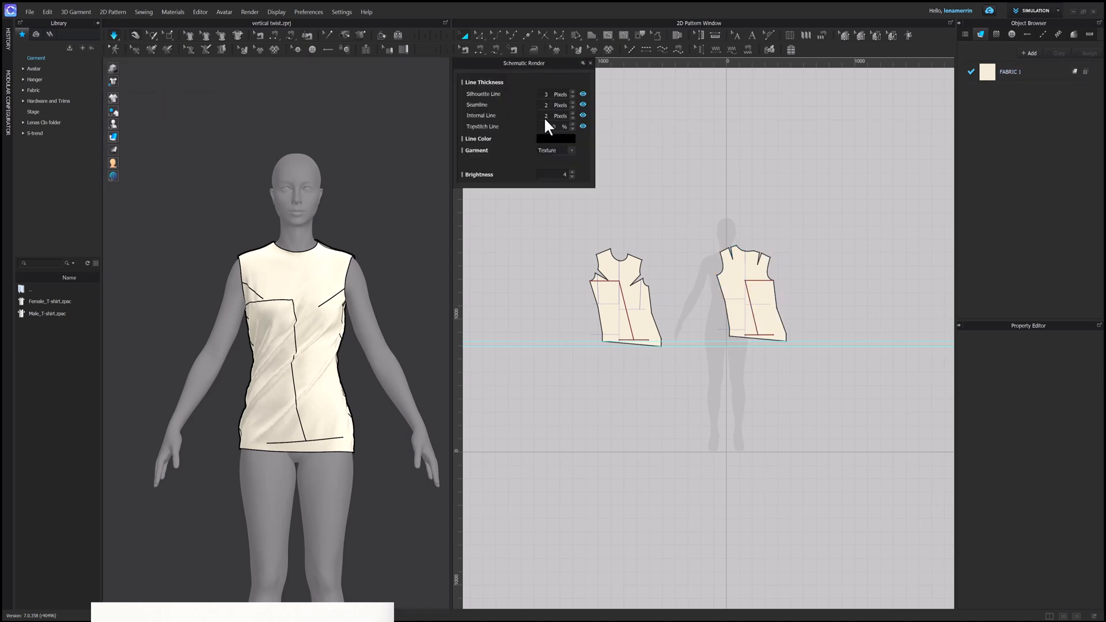
# - Hide internal lines in the bodice's schematic render
pyautogui.click(583, 127)
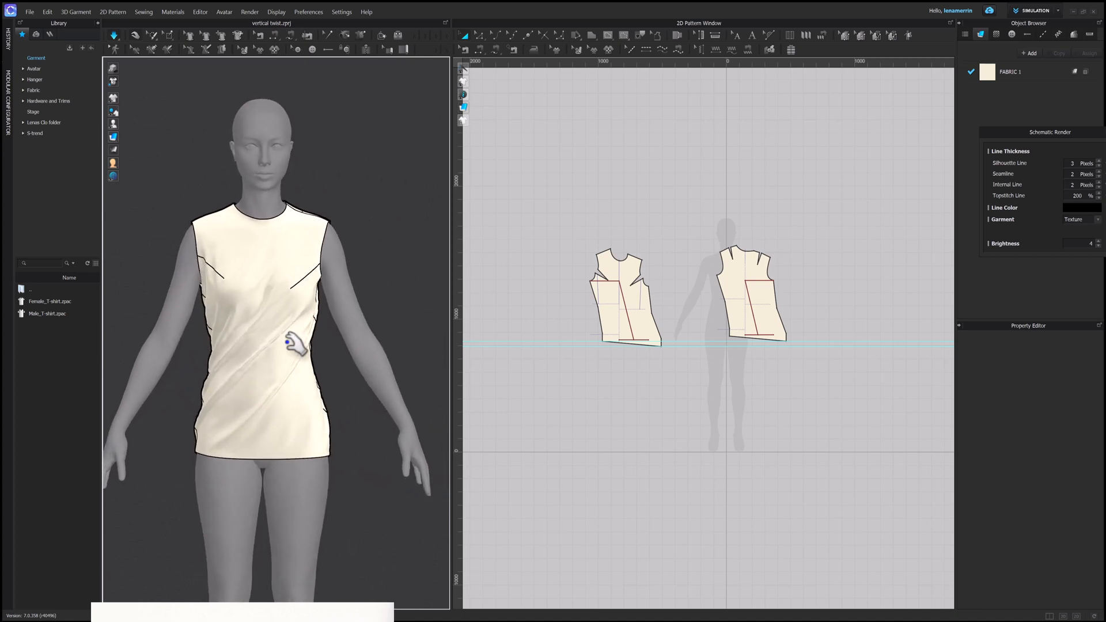
pyautogui.moveTo(288, 375)
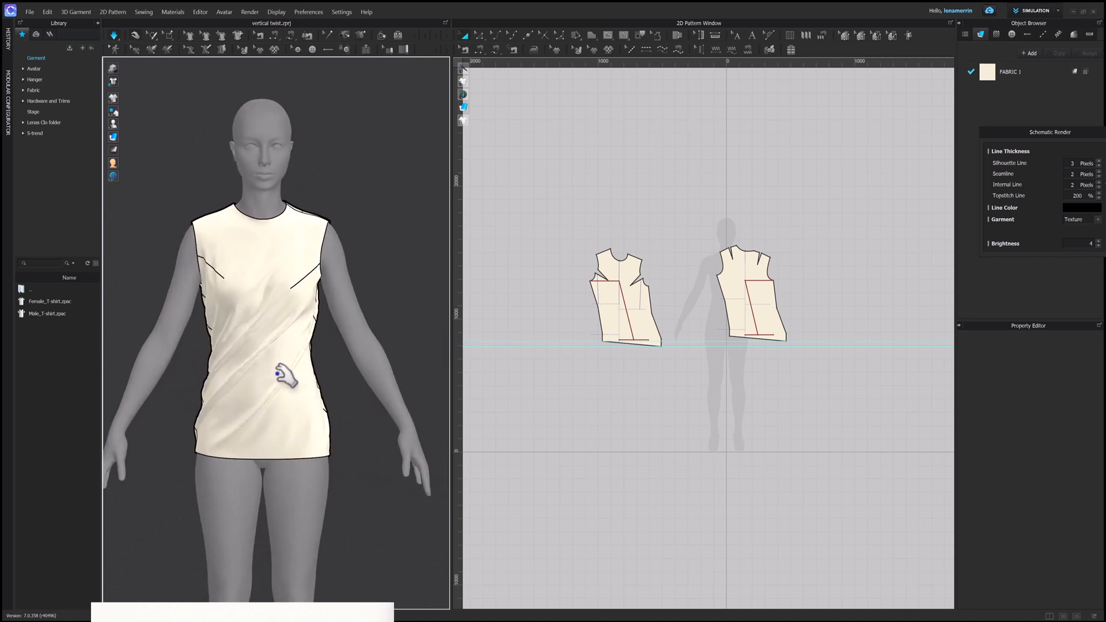